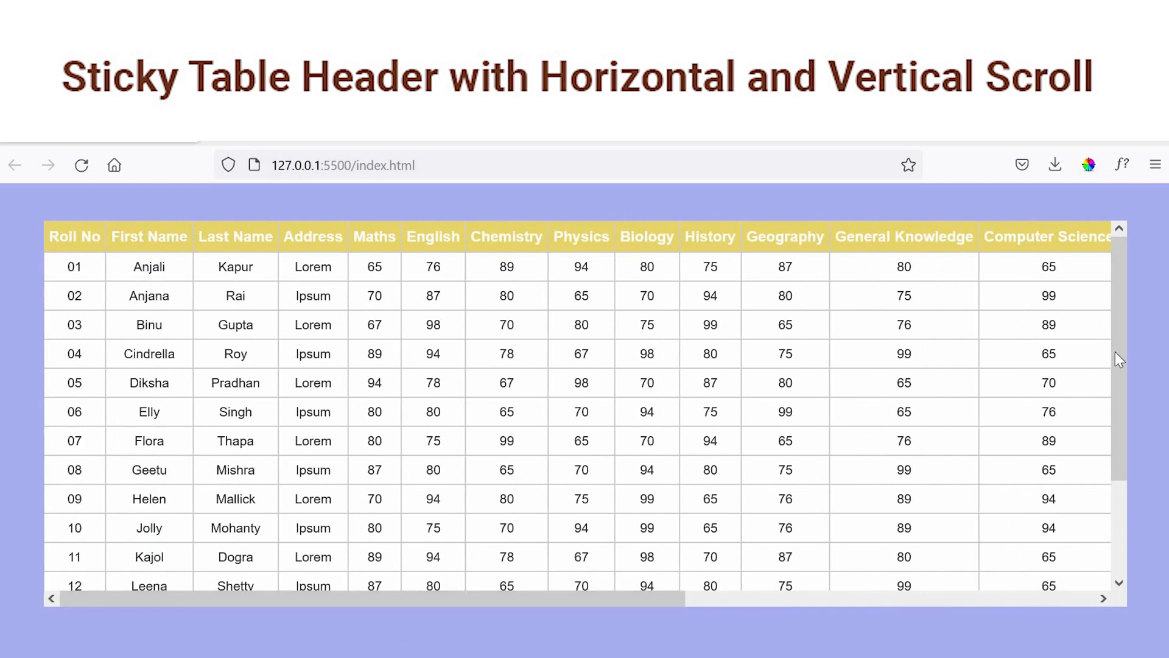
Review index.html, folding and unfolding the table markup to inspect its header and rows
scroll(down, 3)
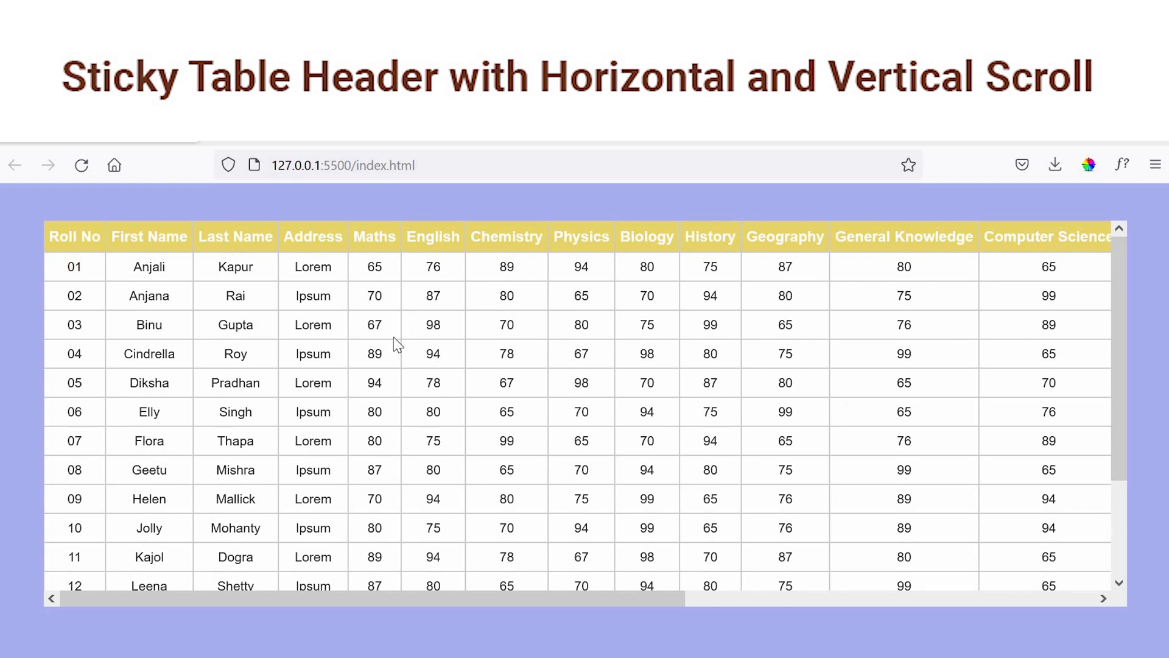
mouse_move(633, 211)
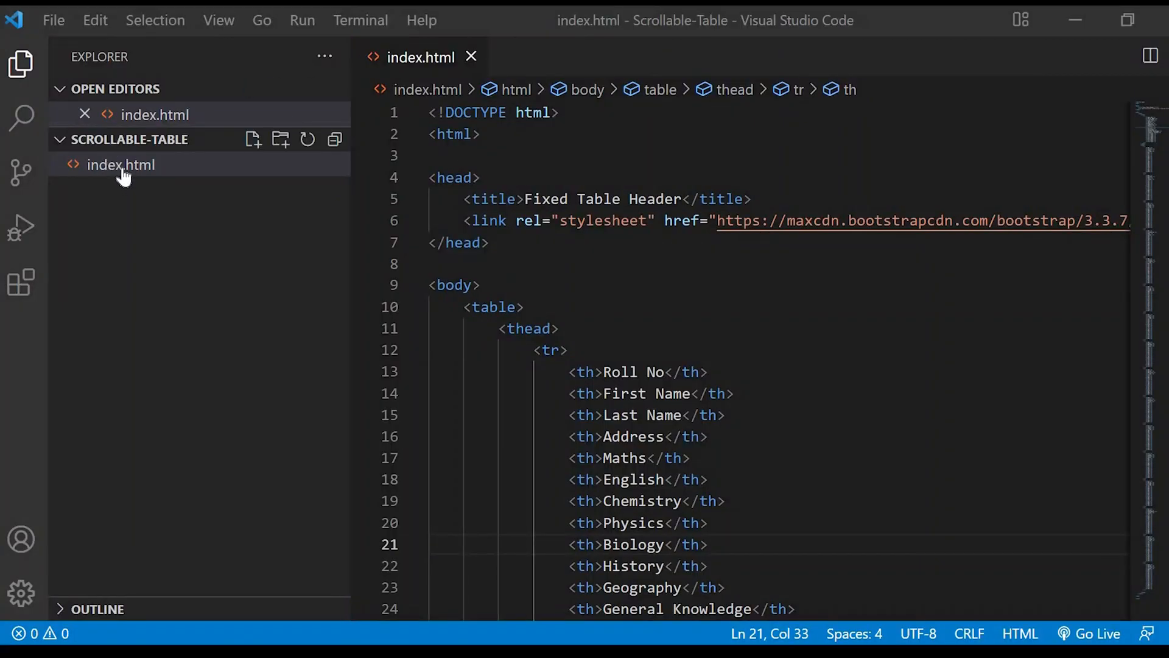
click(121, 165)
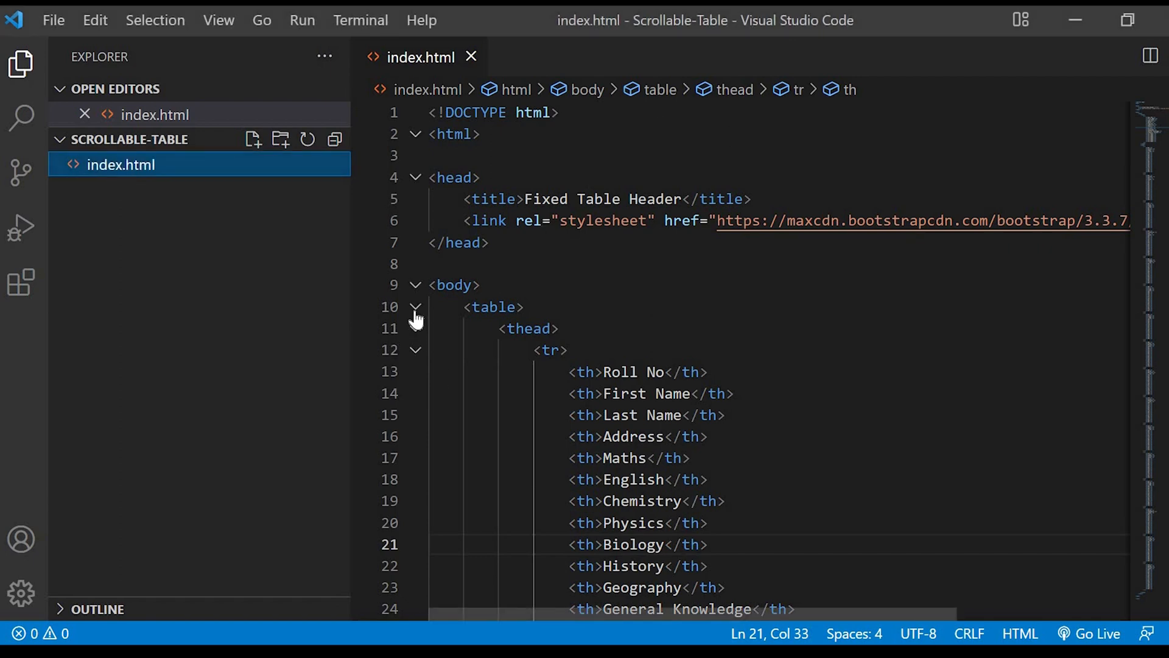
click(417, 307)
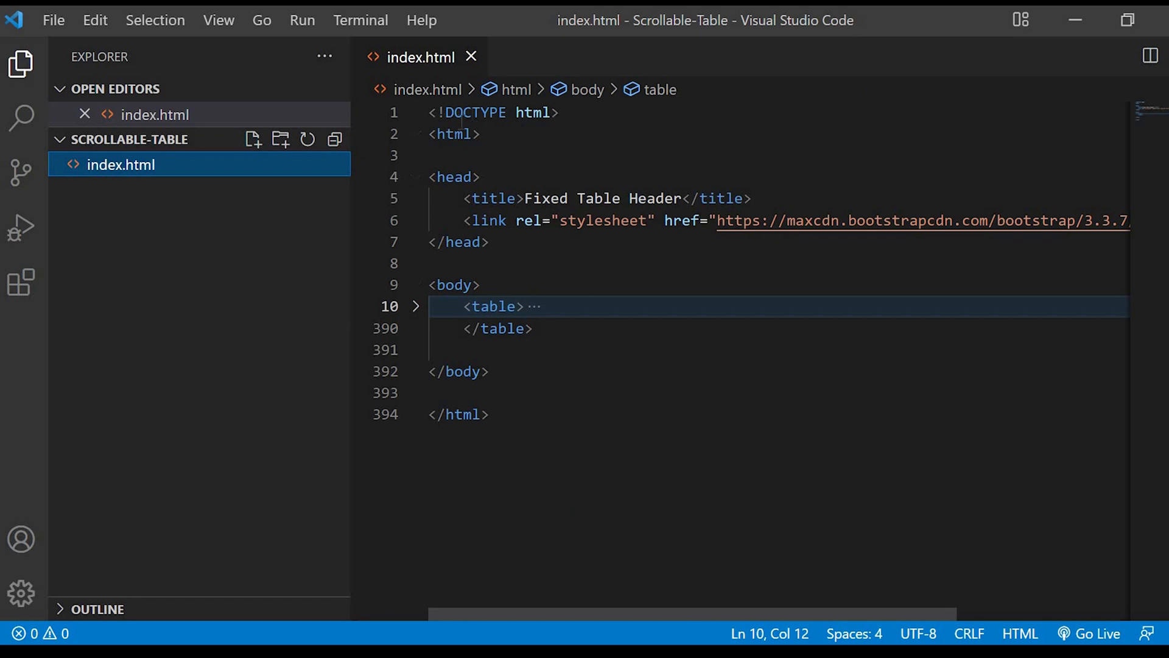
click(454, 134)
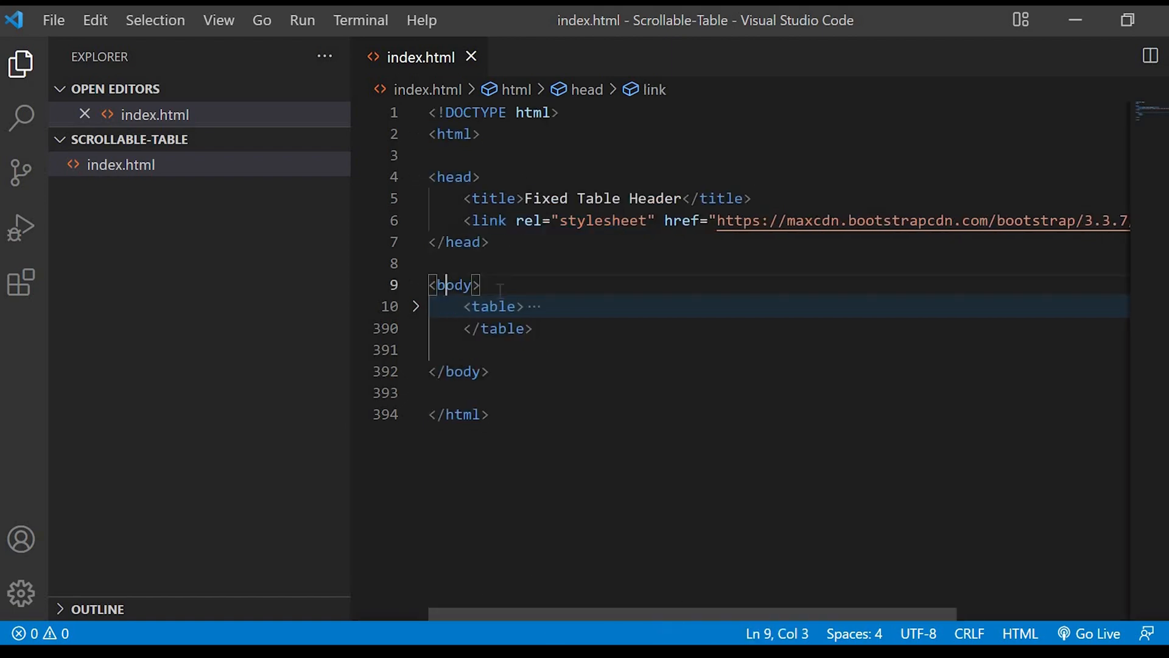
click(417, 306)
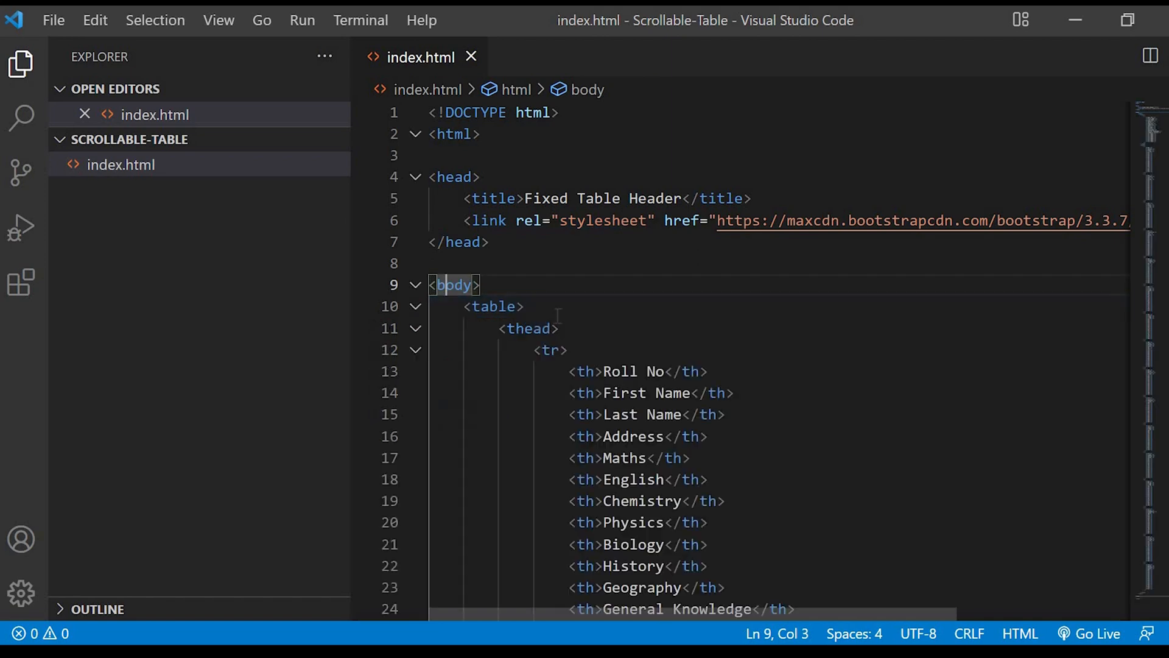
click(530, 328)
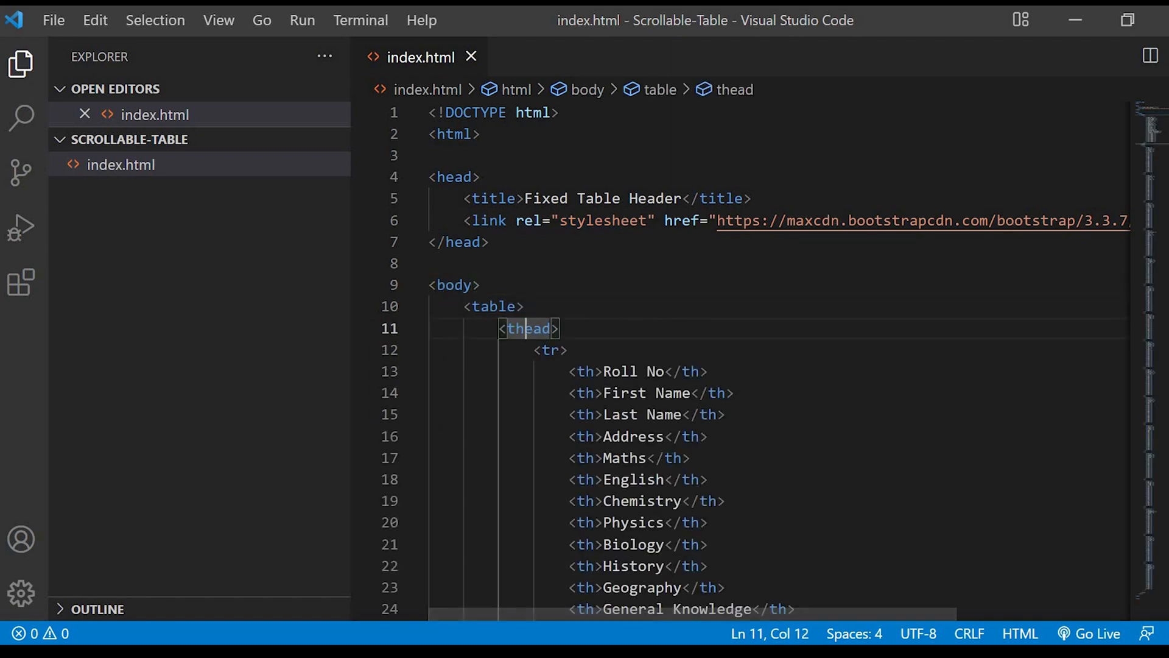
scroll(down, 3)
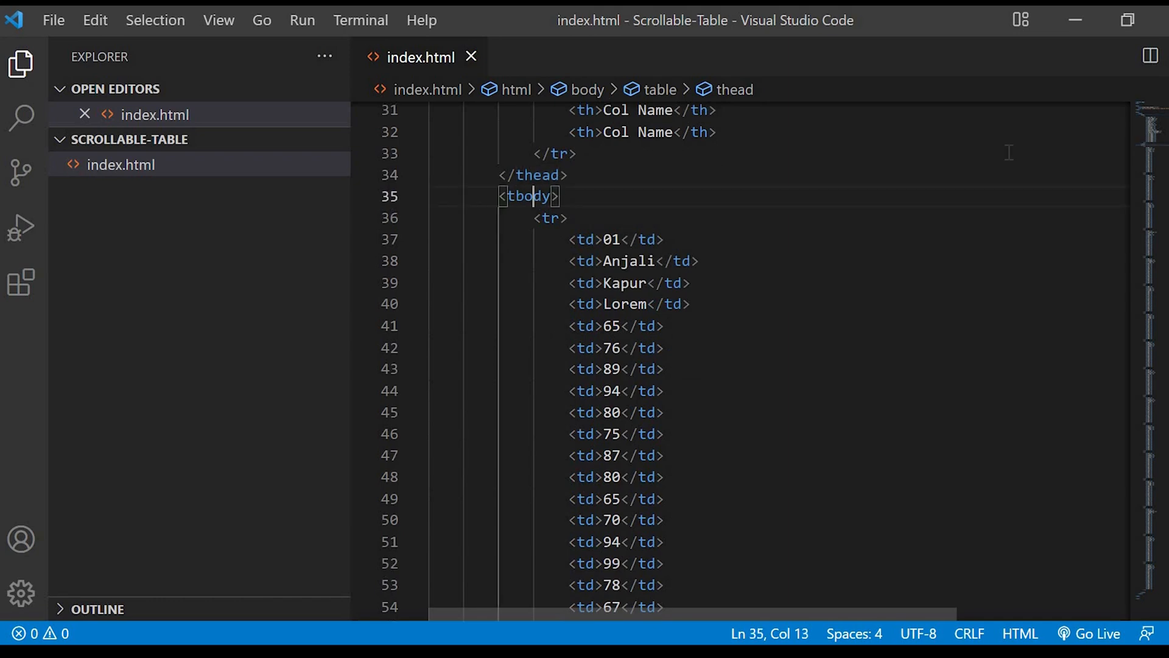
scroll(down, 3)
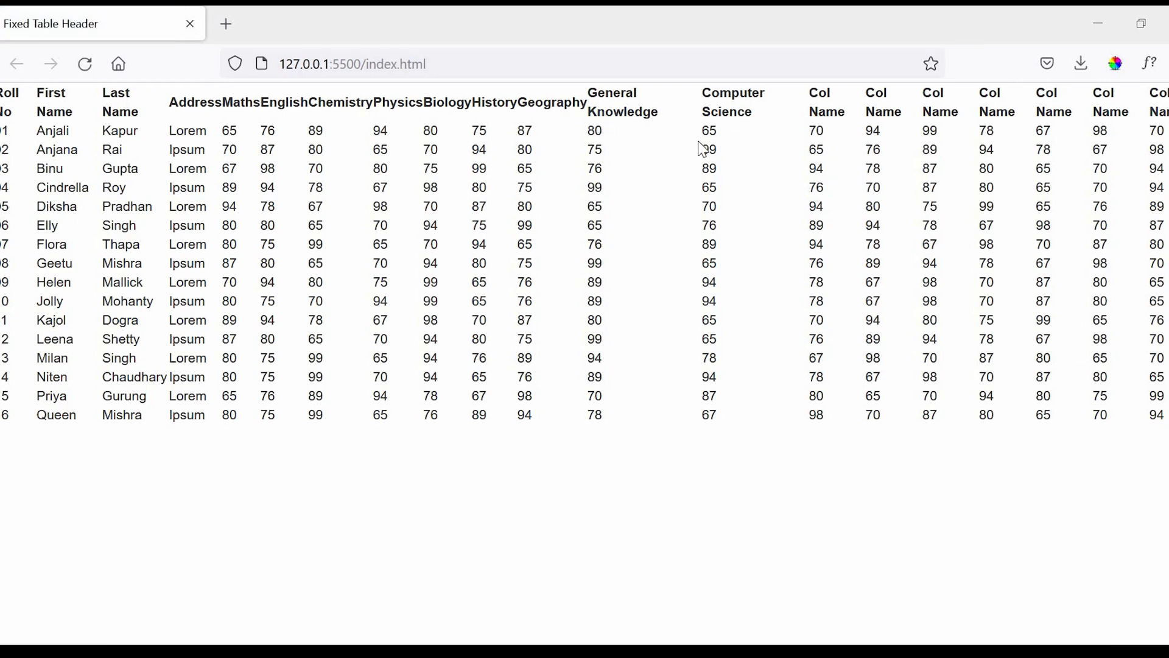
mouse_move(570, 230)
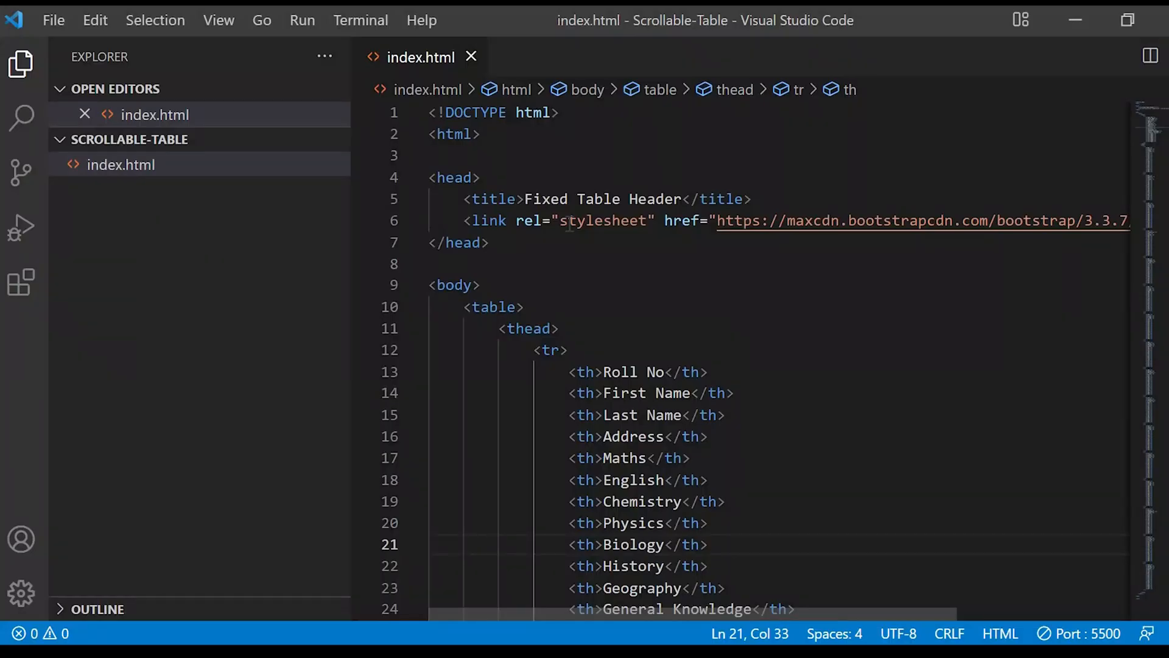
Insert a div.container via Emmet above the folded table and cut the table to move it inside
double_click(493, 307)
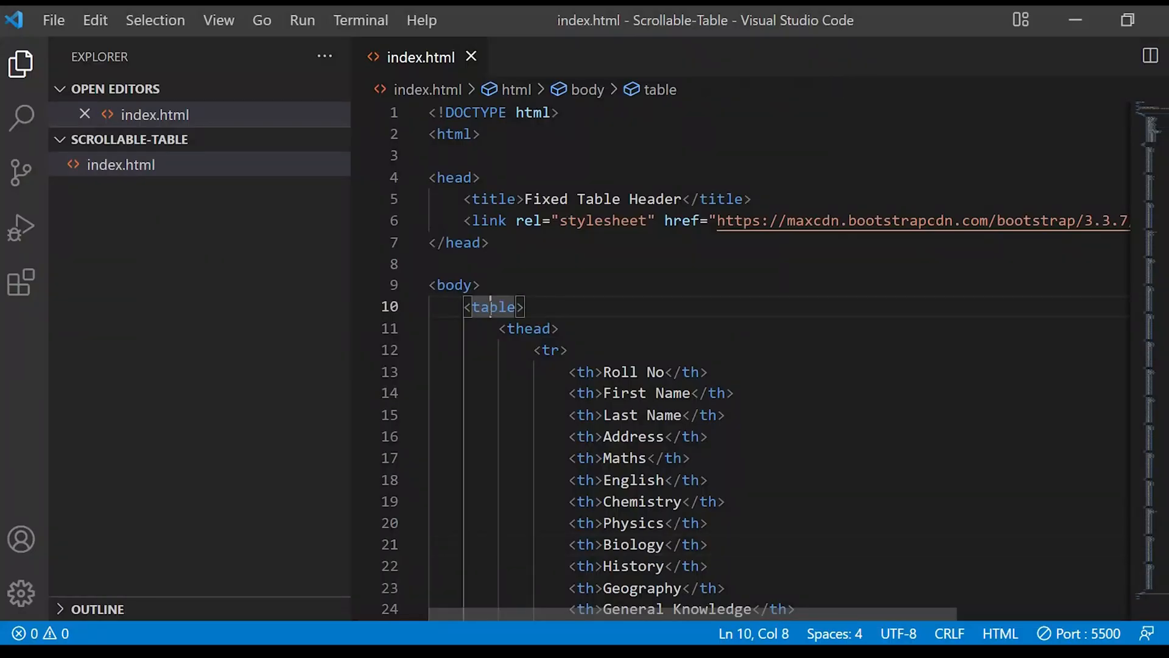
click(417, 306)
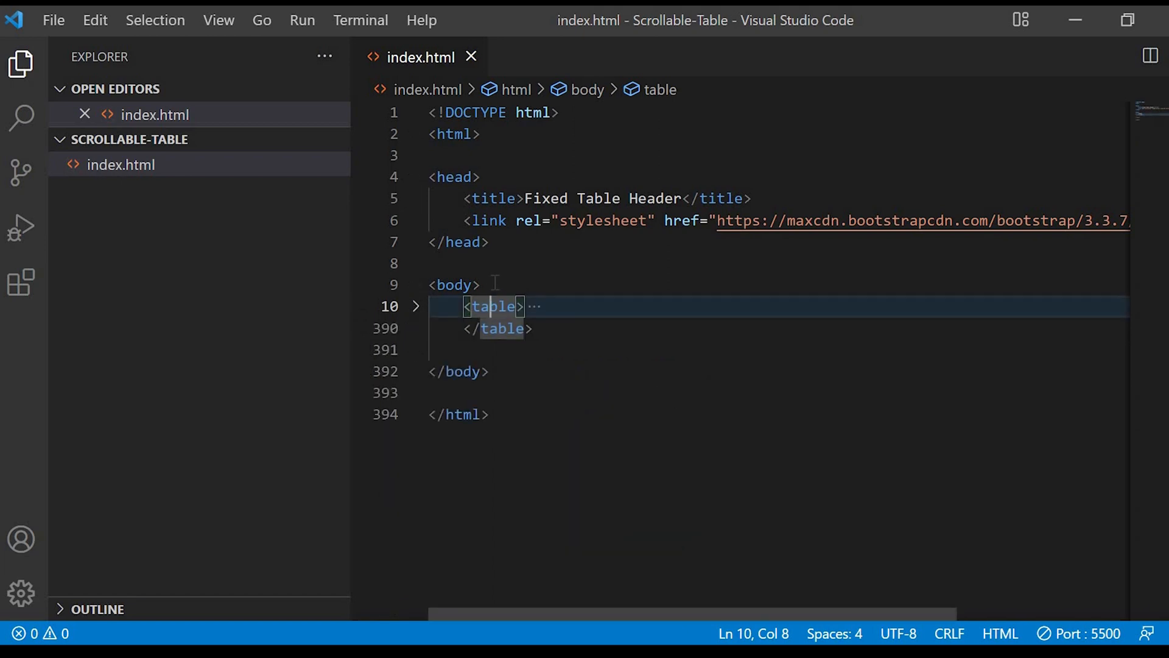
text(di)
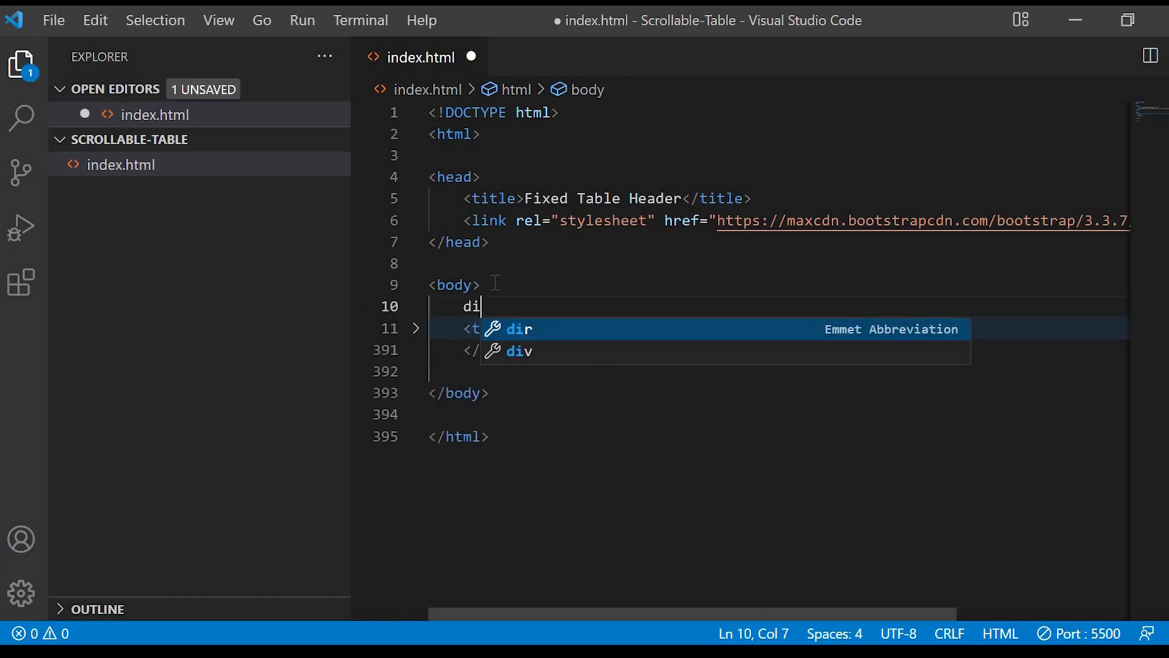
text(v.conta)
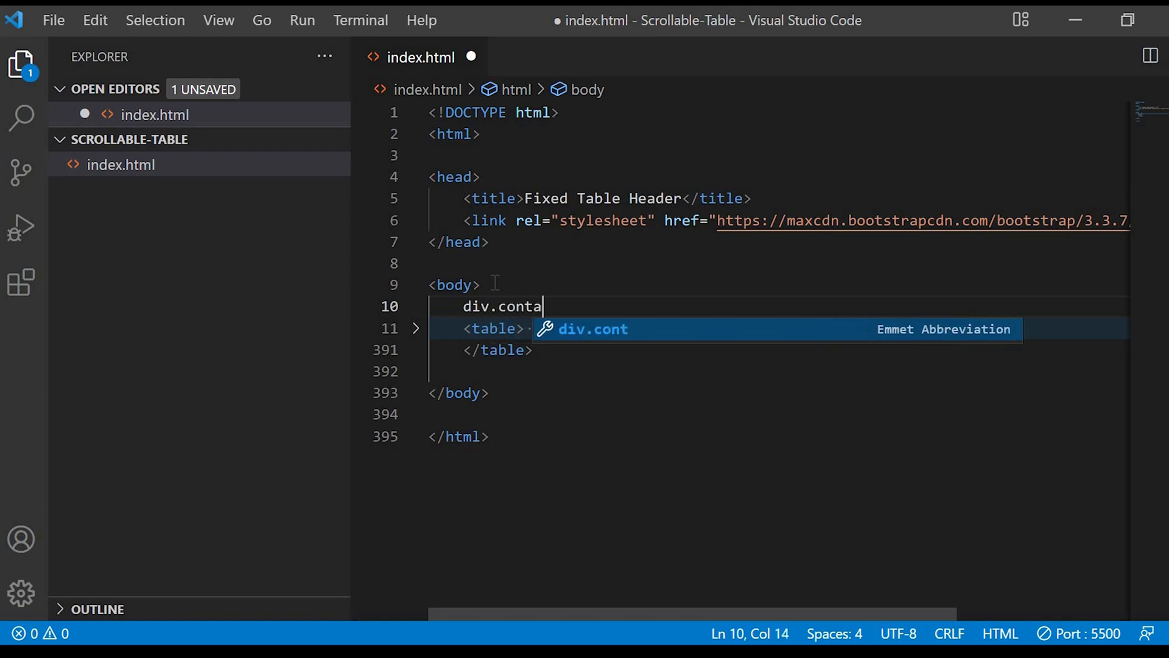
key(Tab)
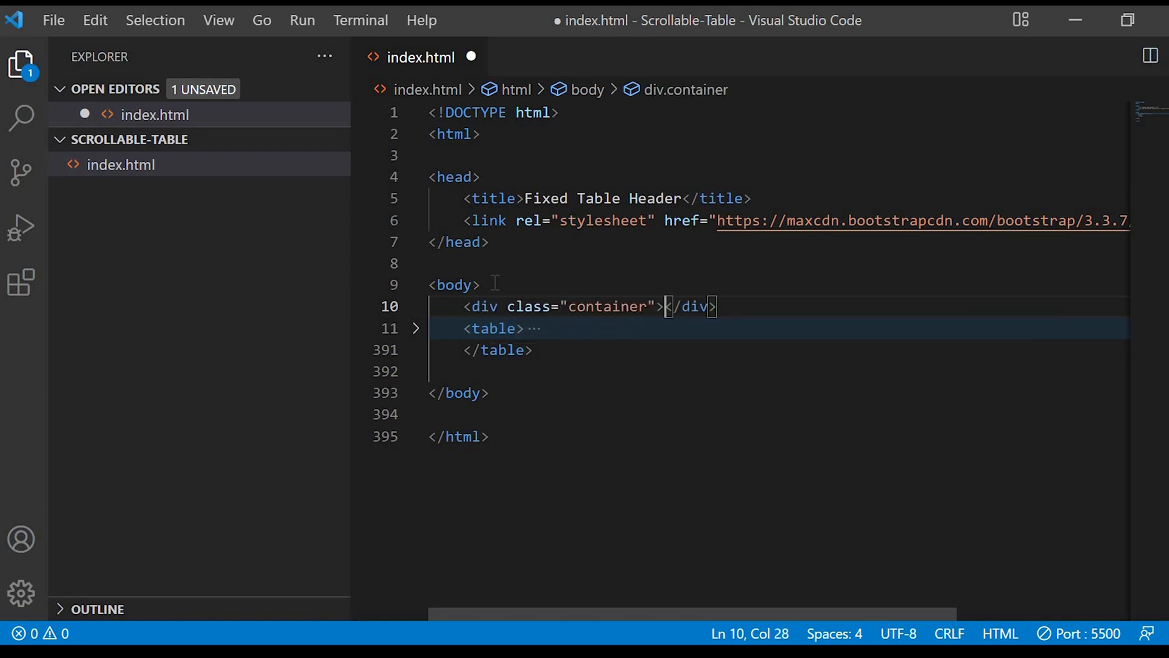
key(Enter)
text(<div class="row">)
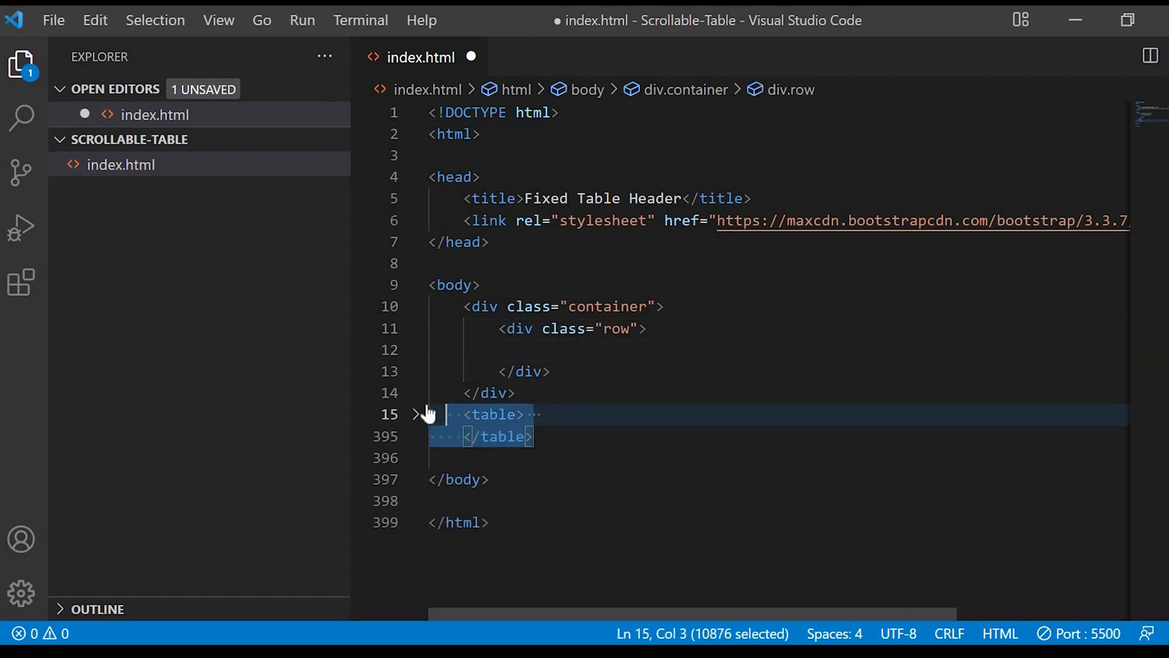
key(Delete)
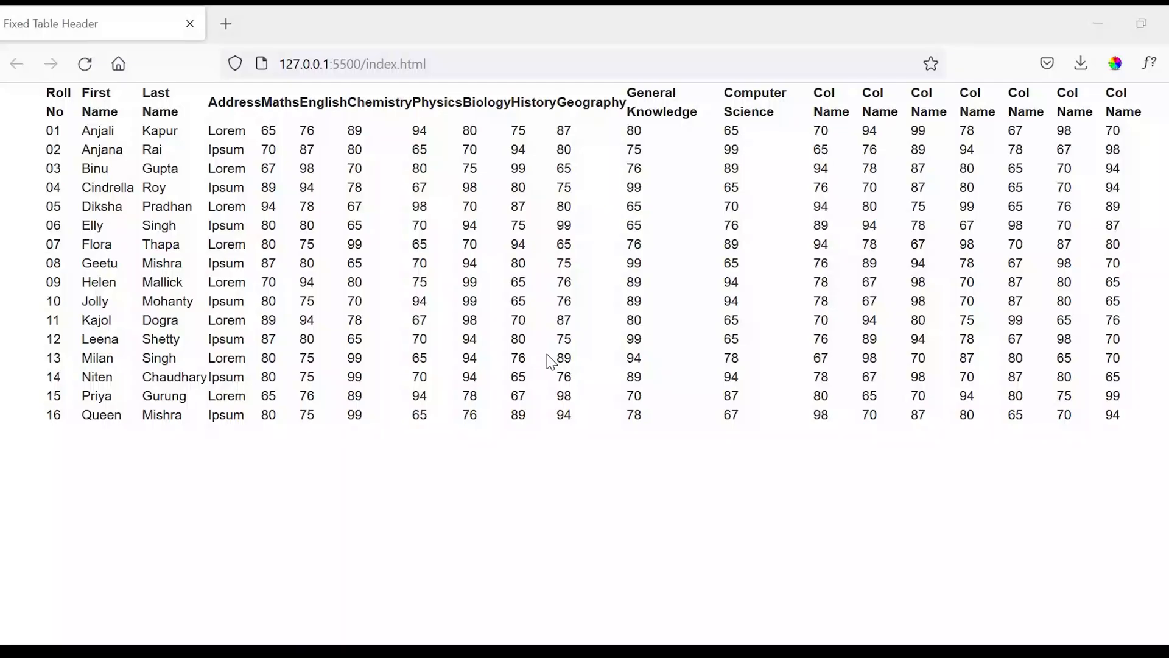
mouse_move(899, 384)
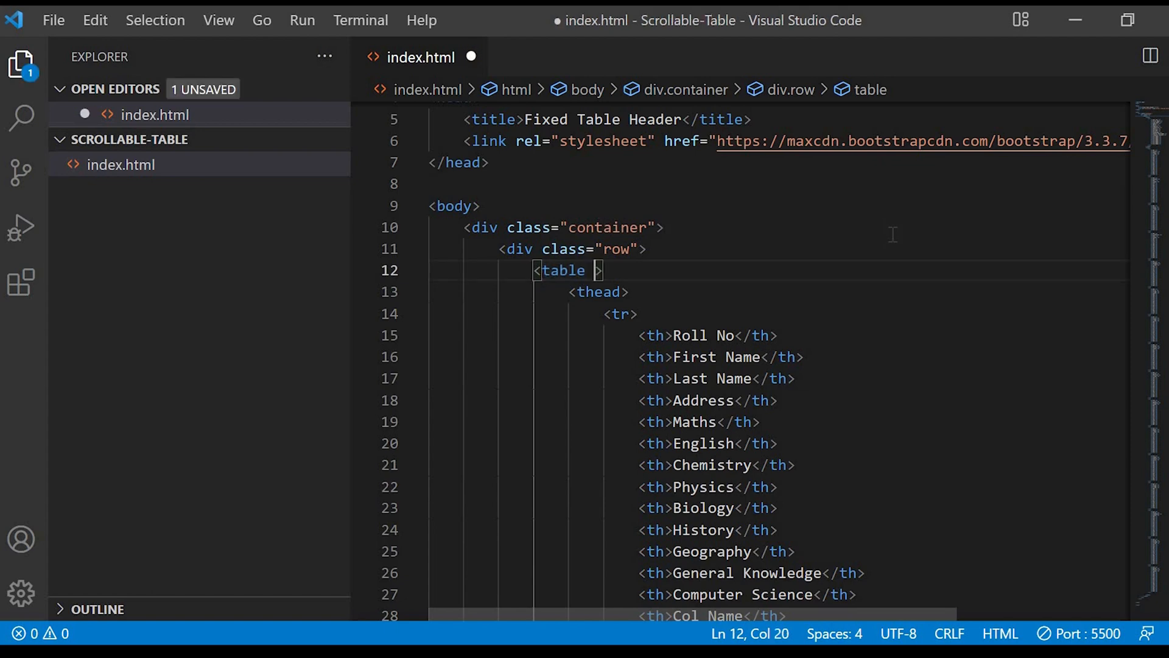
Add class="table-striped table-condensed" to the table tag
text(class="ta")
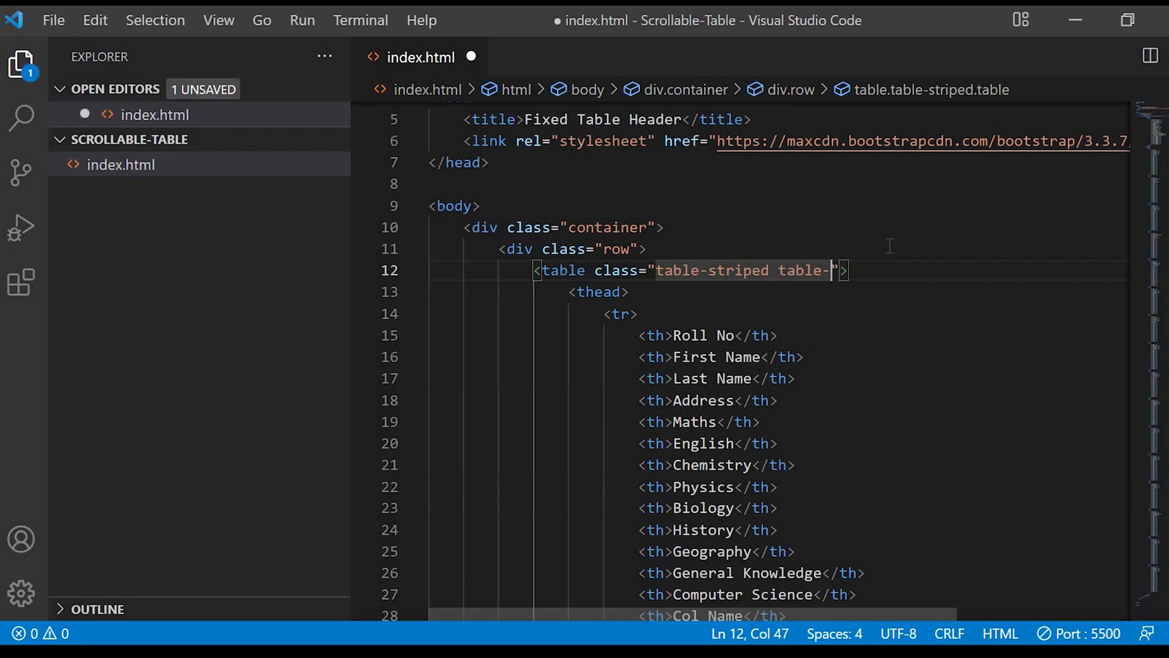
text(condensed)
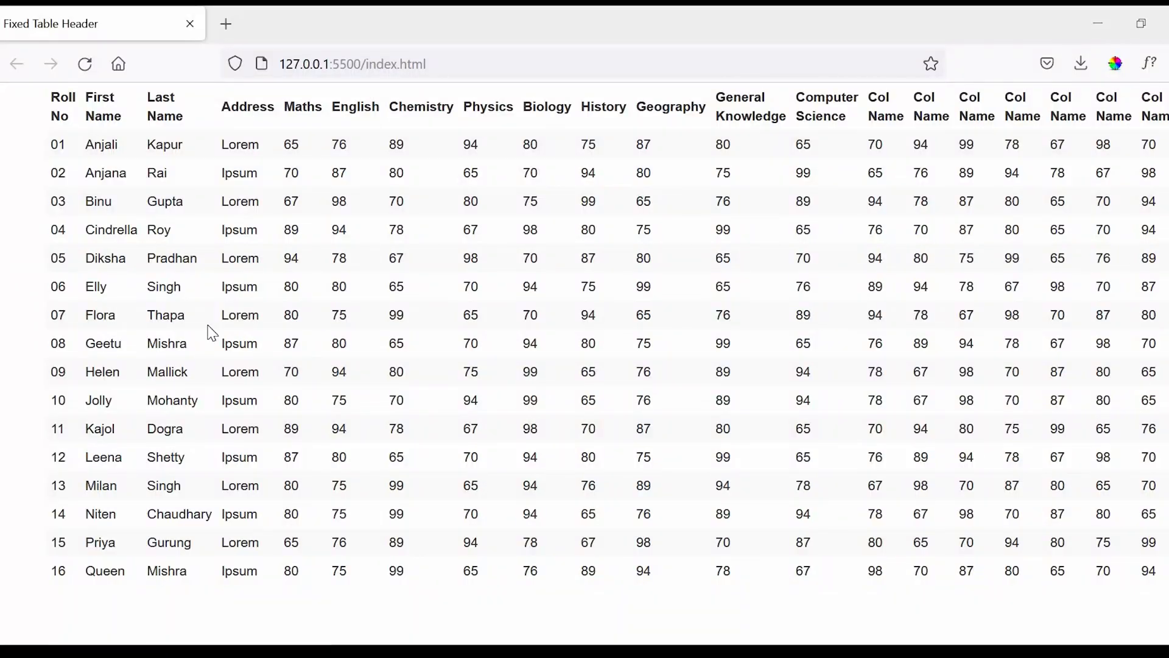
mouse_move(1098, 436)
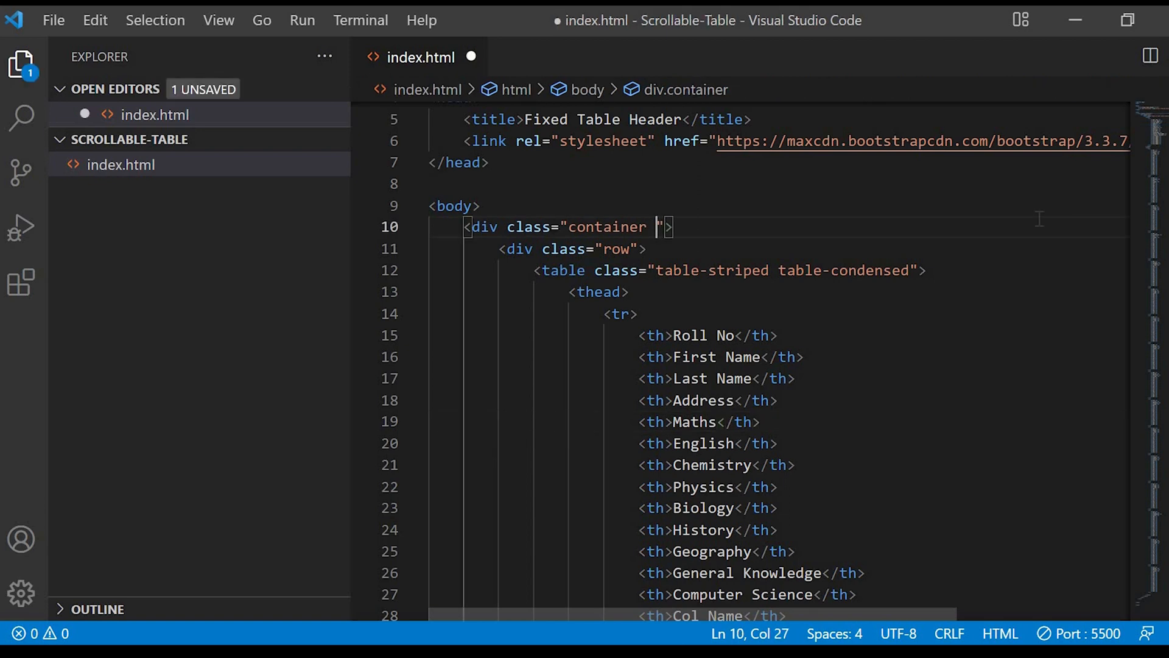
Append tbl-container to the container div and tbl-fixed to the row div, then save
text(tbl-)
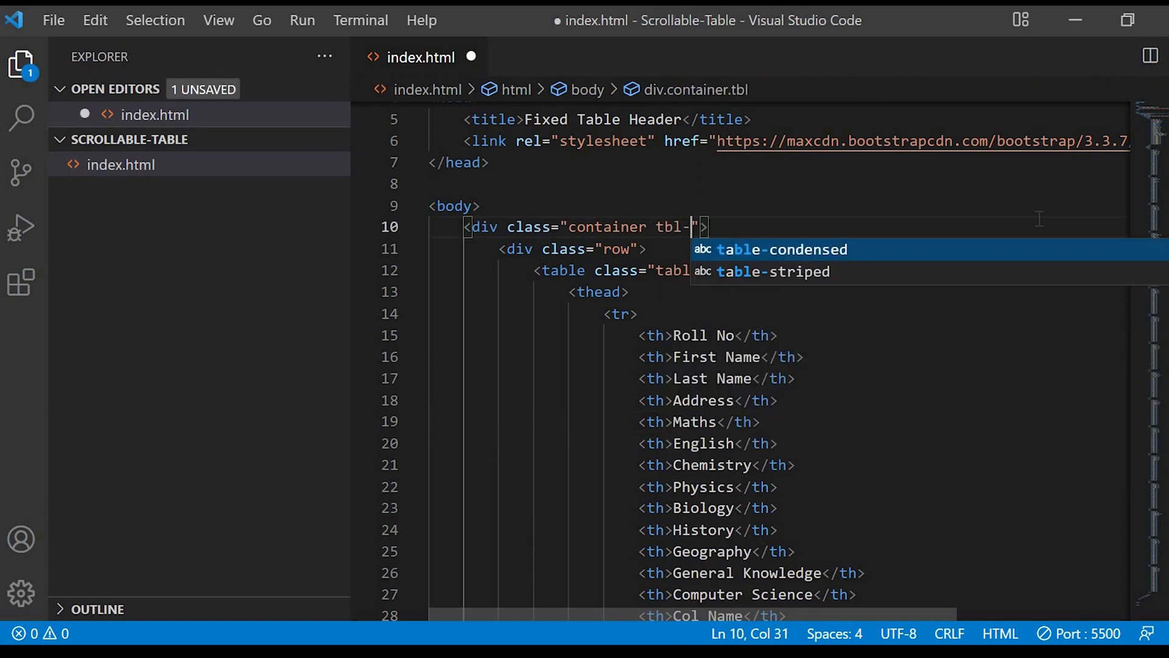
text(contai)
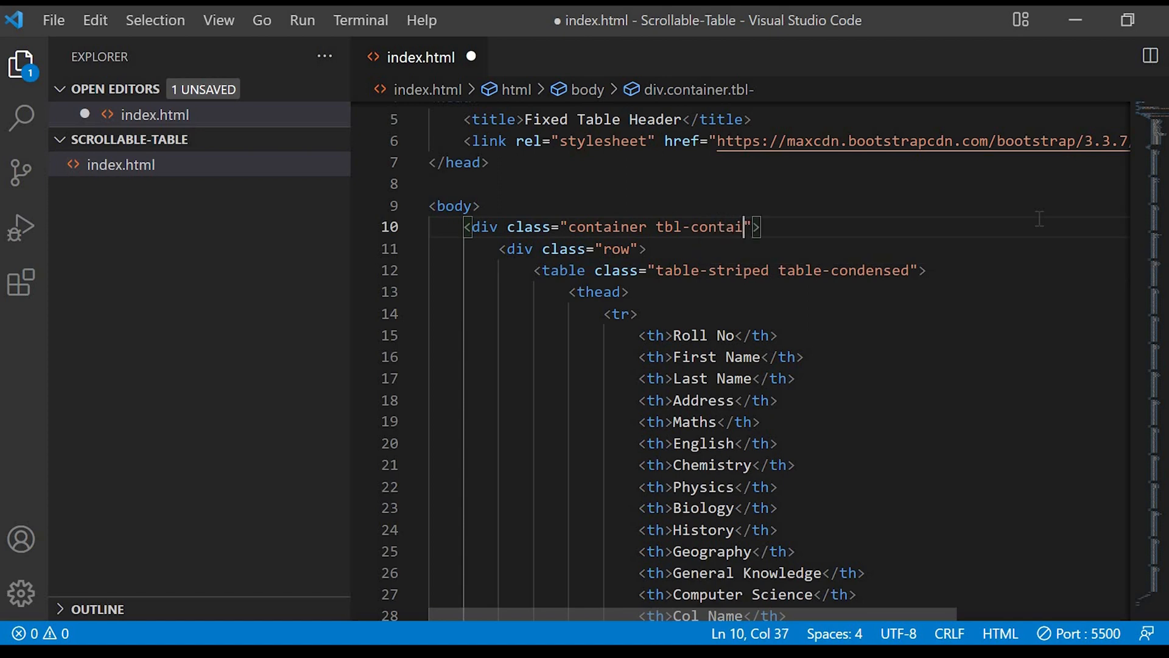
text(ner)
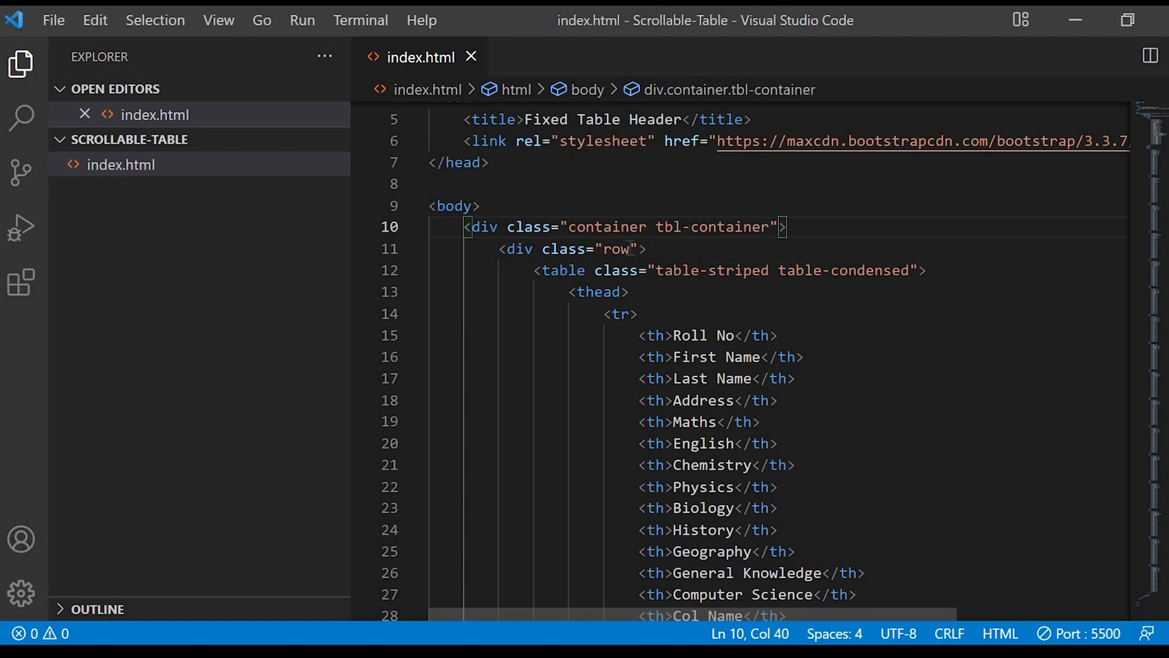
text(tbl-fixed)
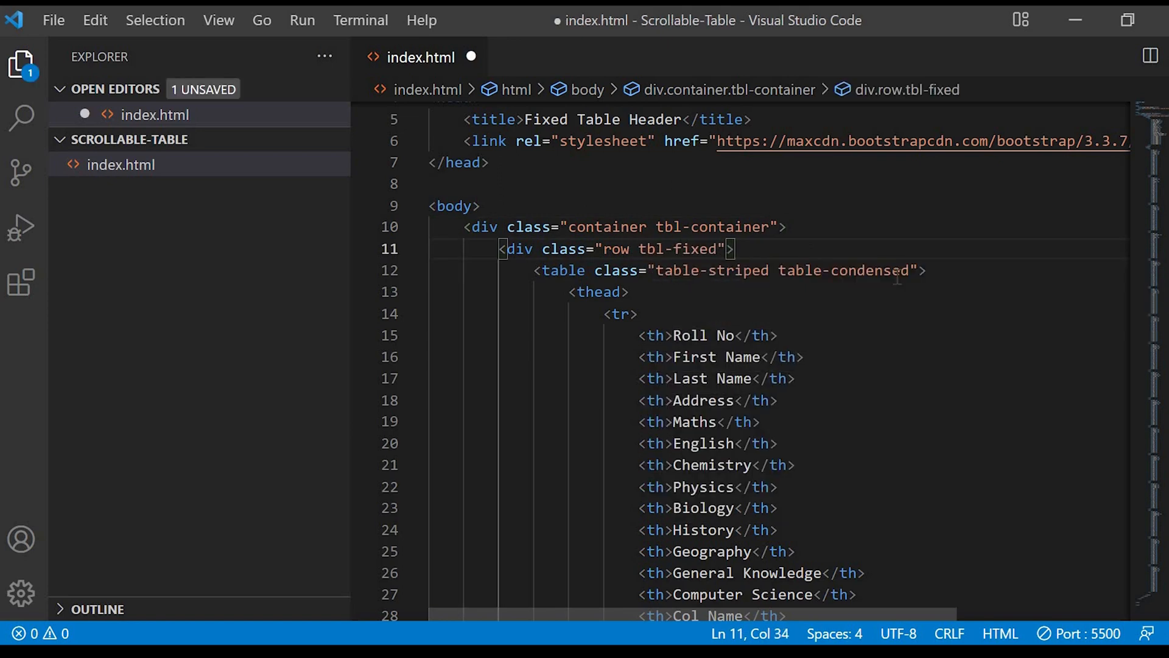
key(ctrl+s)
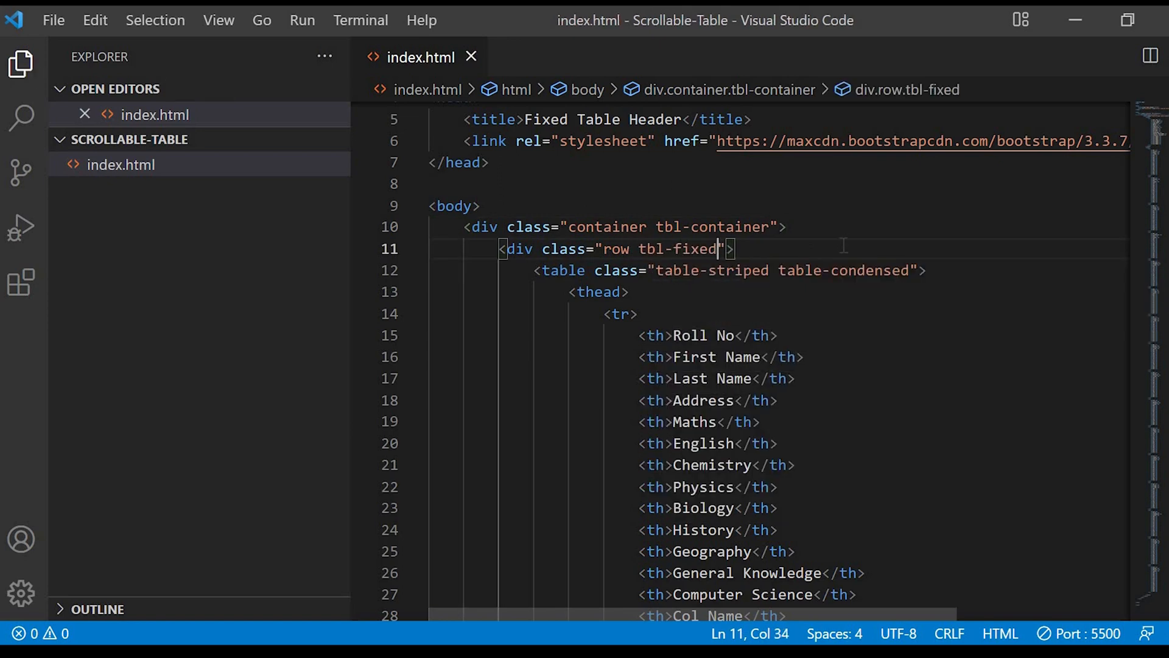
scroll(up, 3)
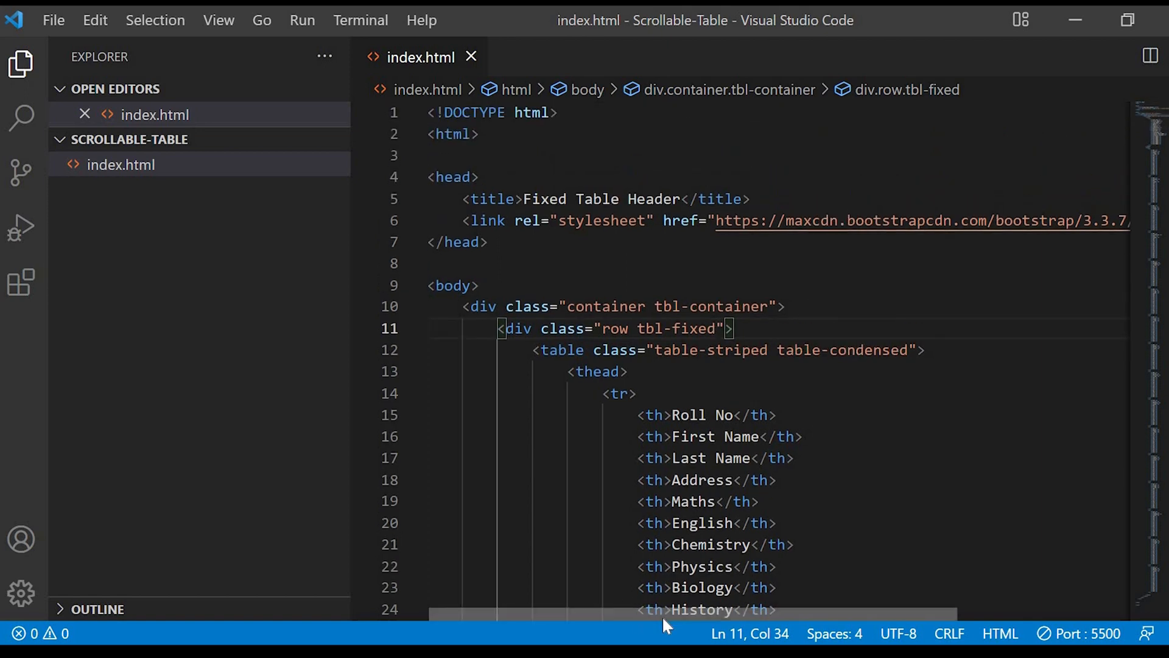
scroll(right, 3)
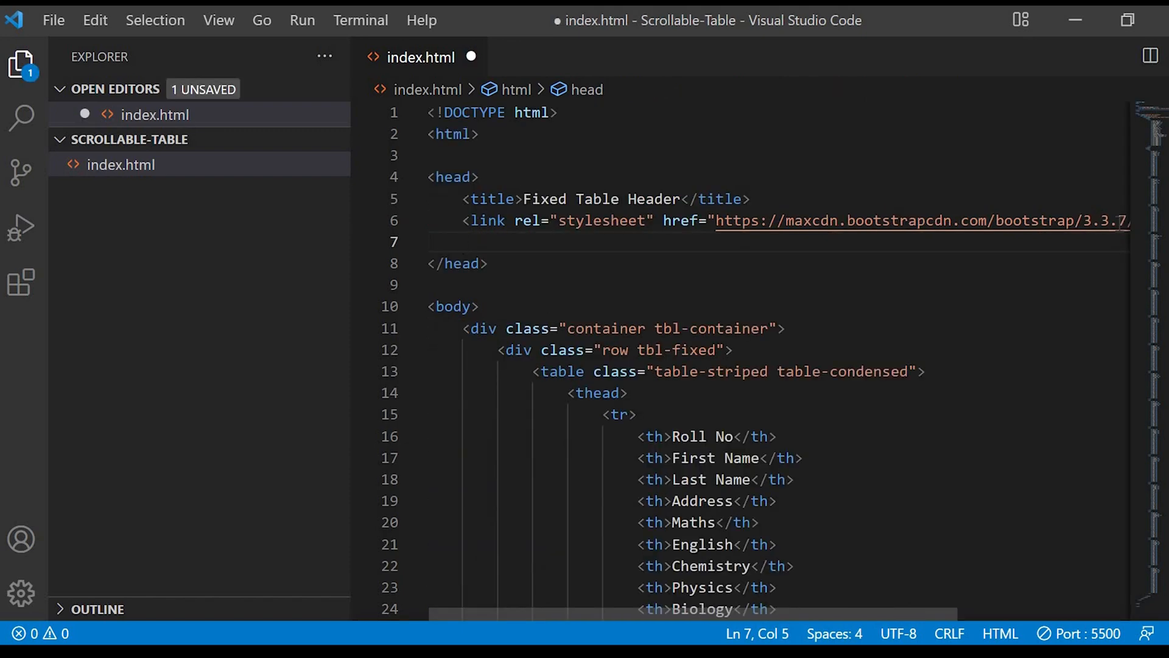
Add a <style> block giving body a #AAAEF2 background and save
text(<style>)
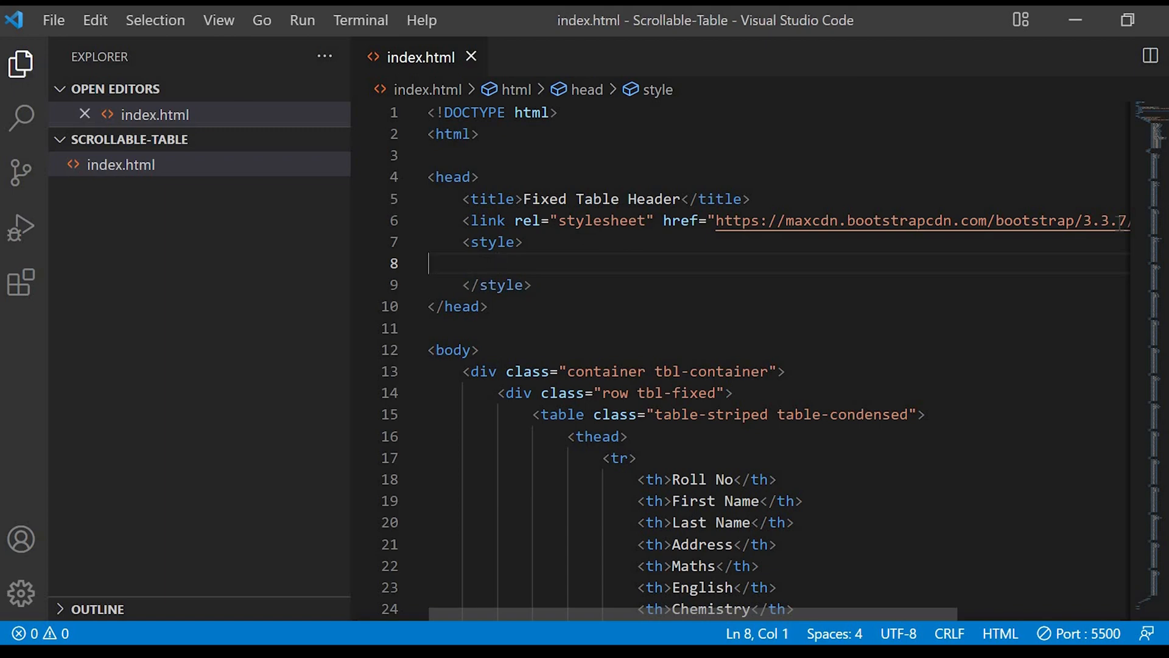
text(body)
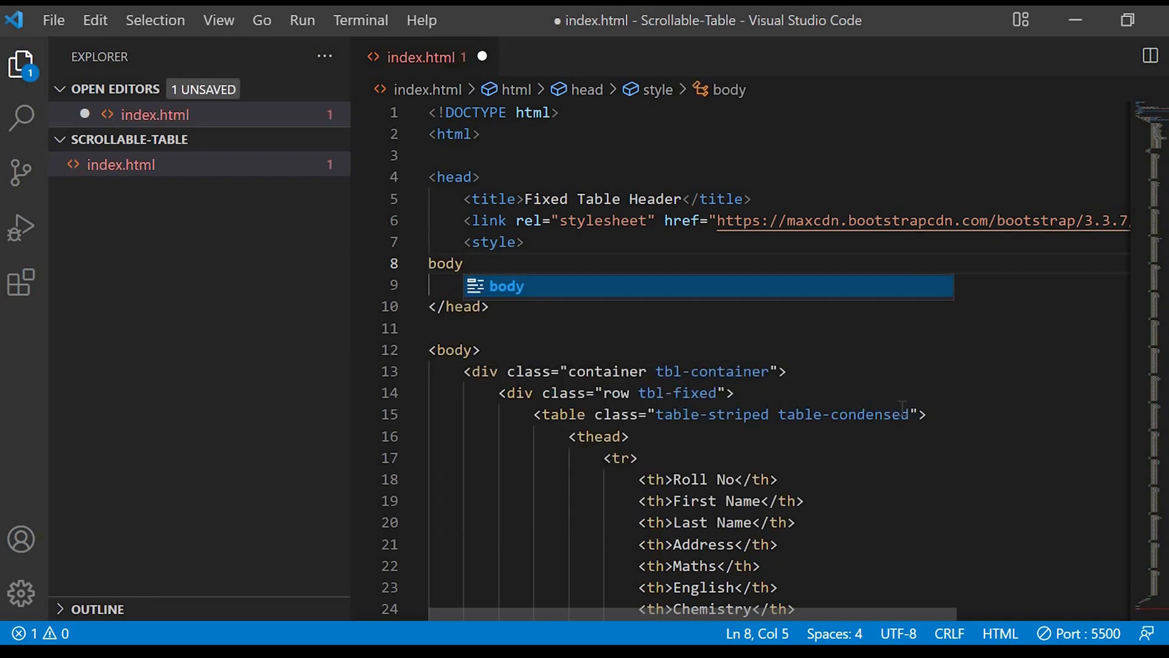
text({)
click(781, 284)
text(background: #AA;)
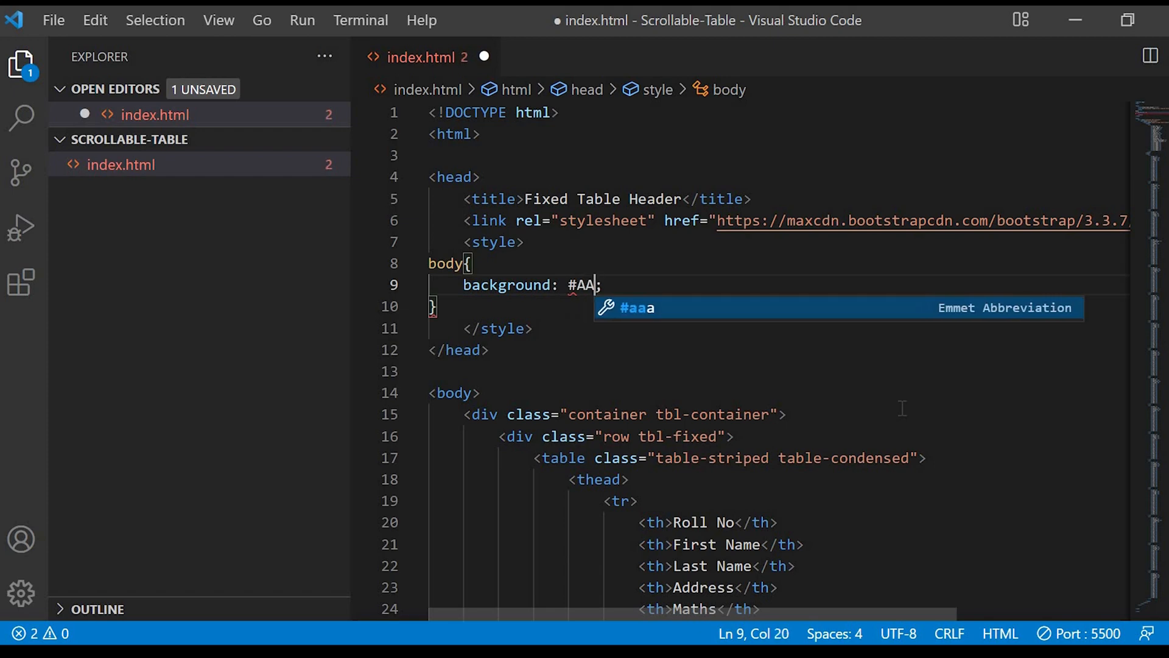
text(AEF2)
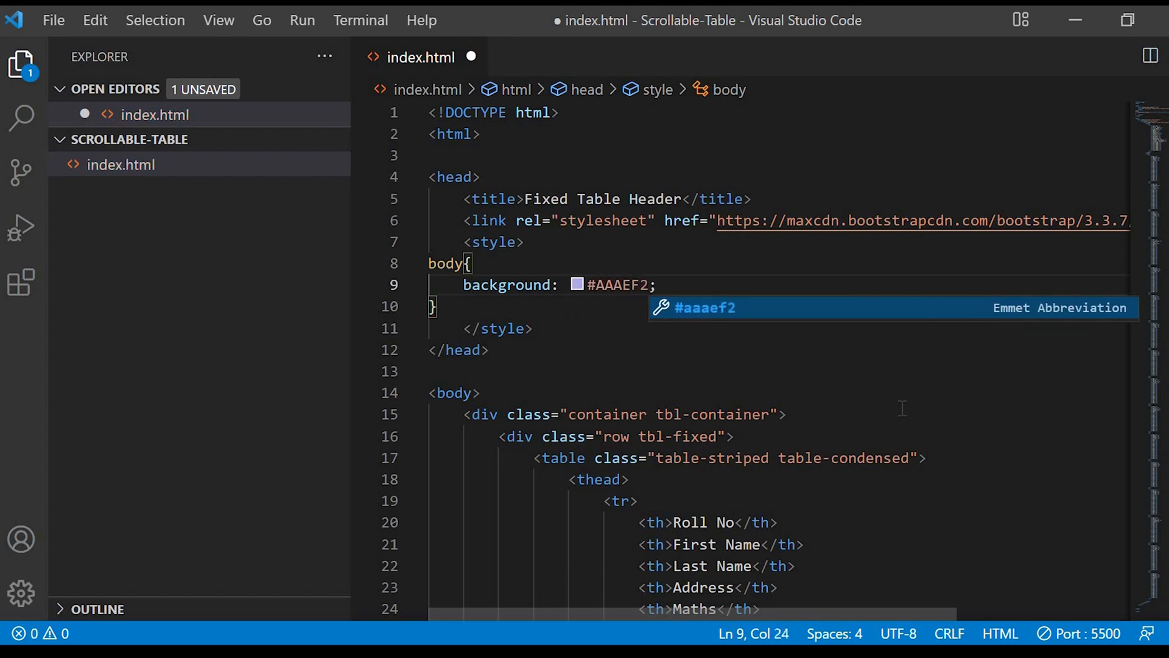
key(ctrl+s)
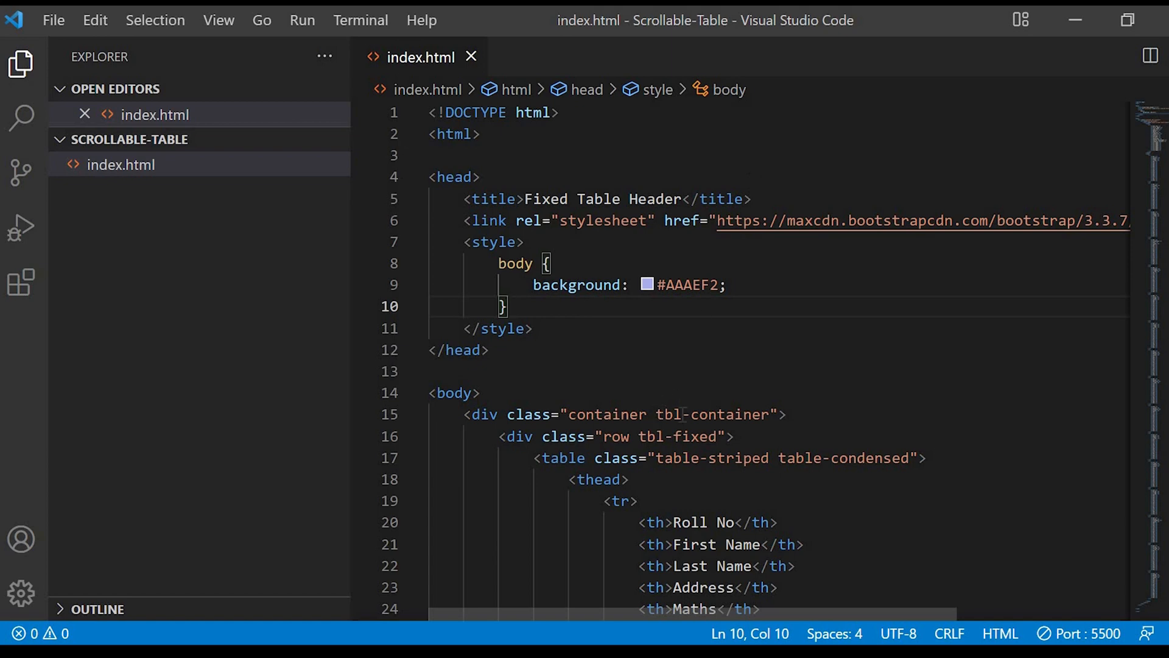
double_click(712, 414)
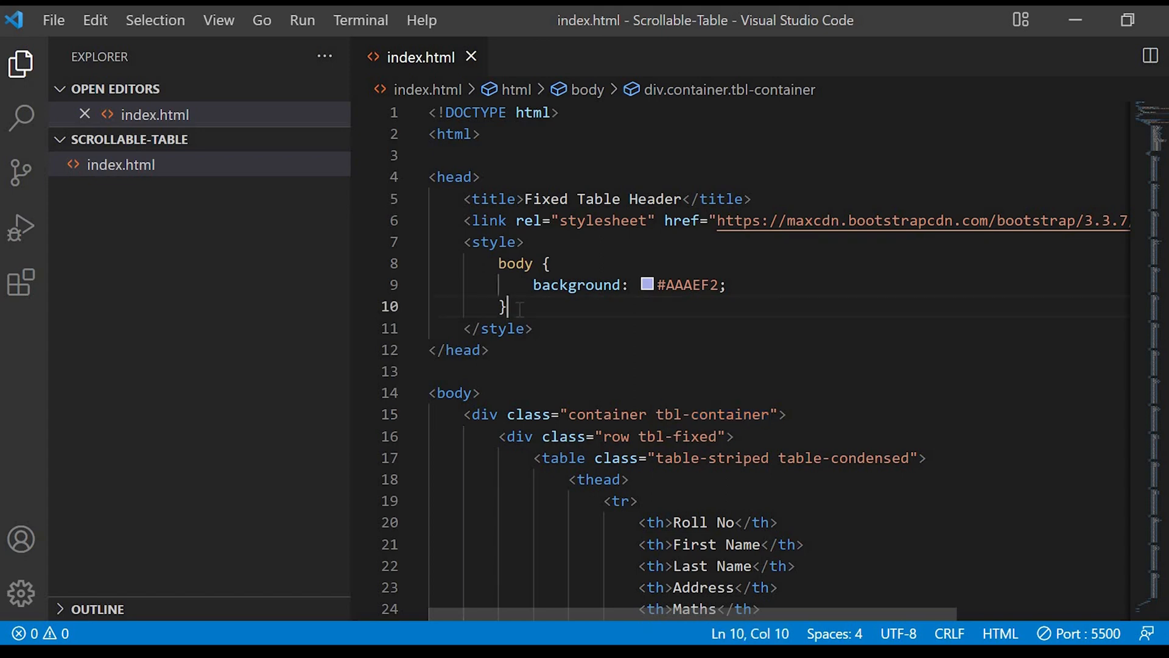
Write a .tbl-container rule with max-width and max-height fit-content and save
text(.tbl-container)
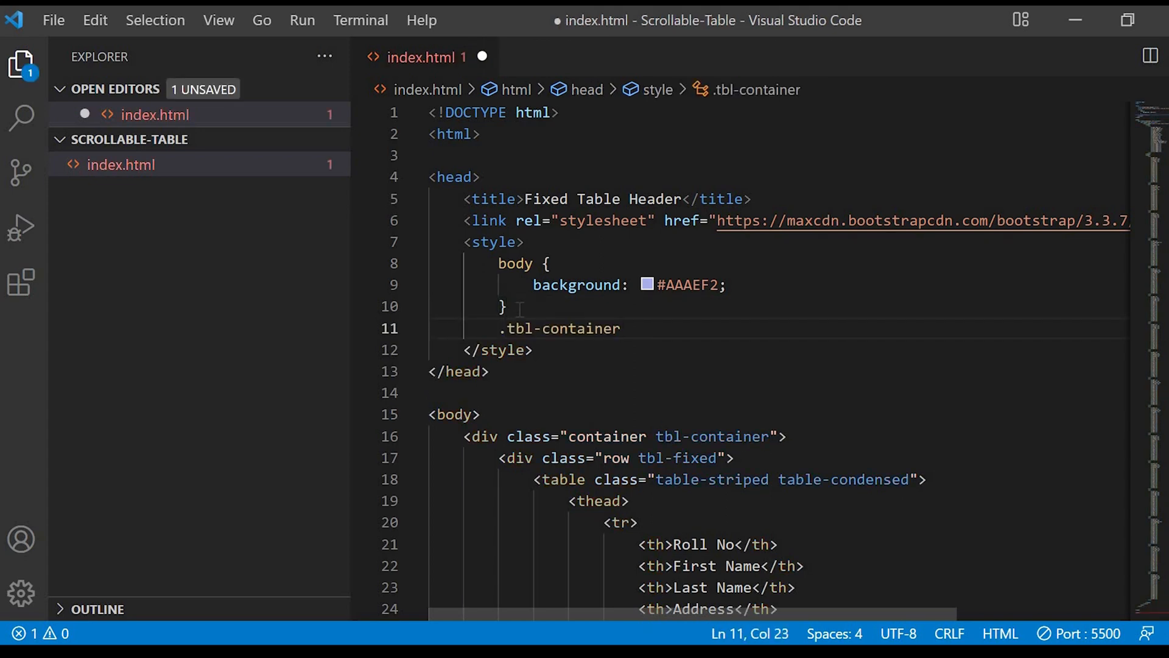
text(max)
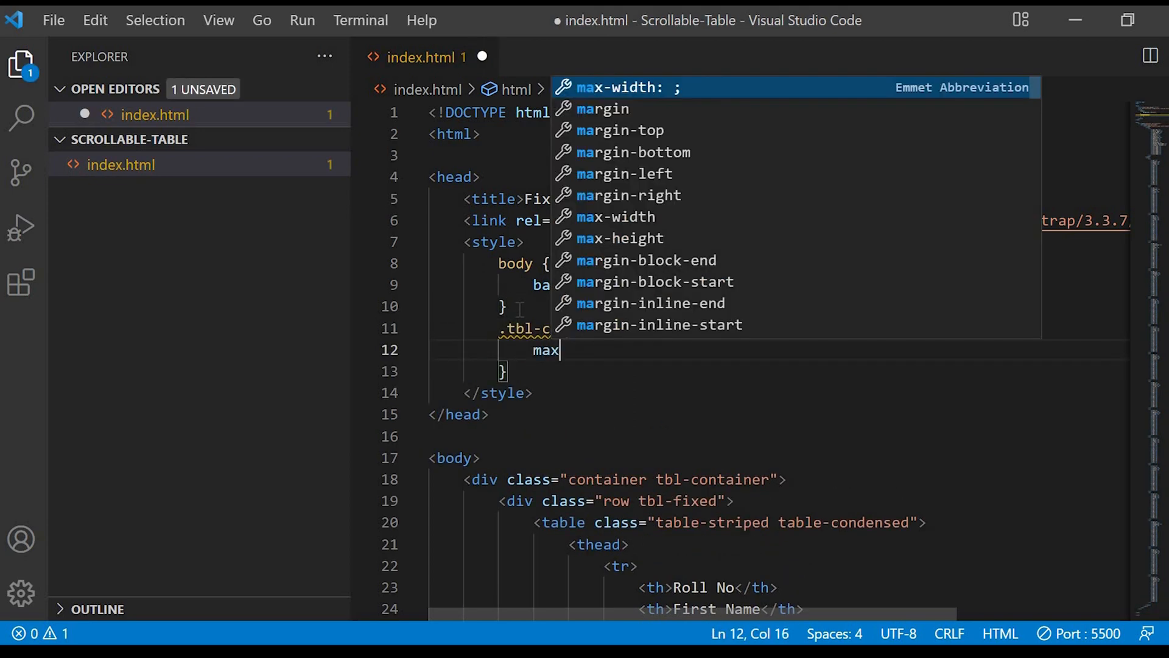
text(-width: fit-content;)
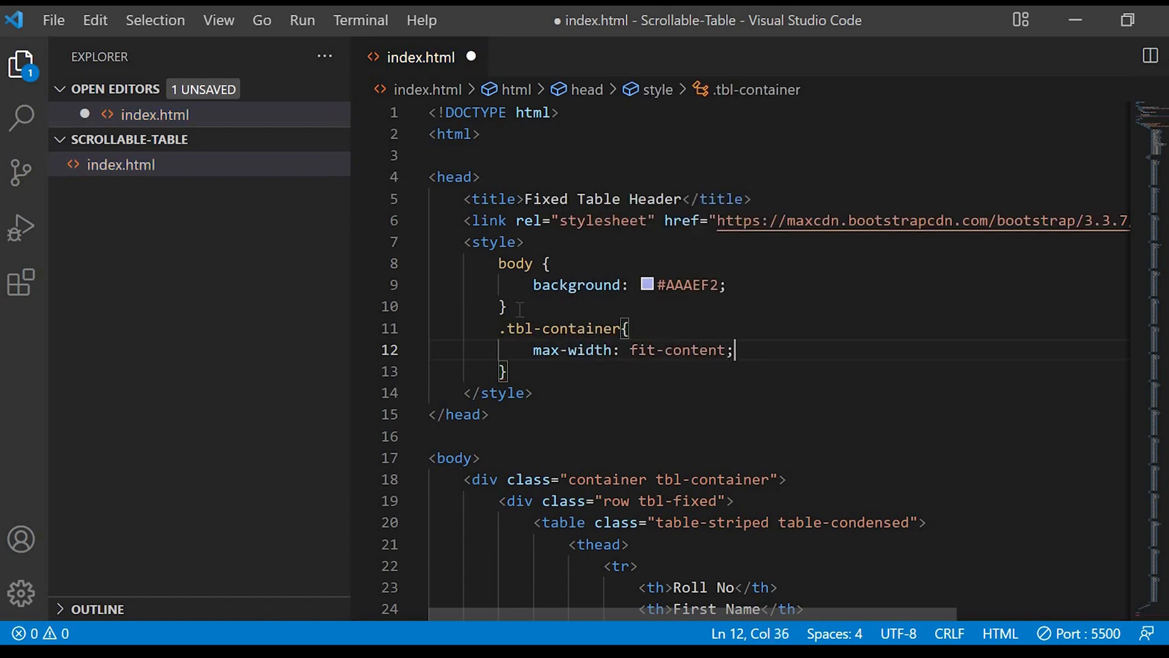
text(max-height: fit-content;)
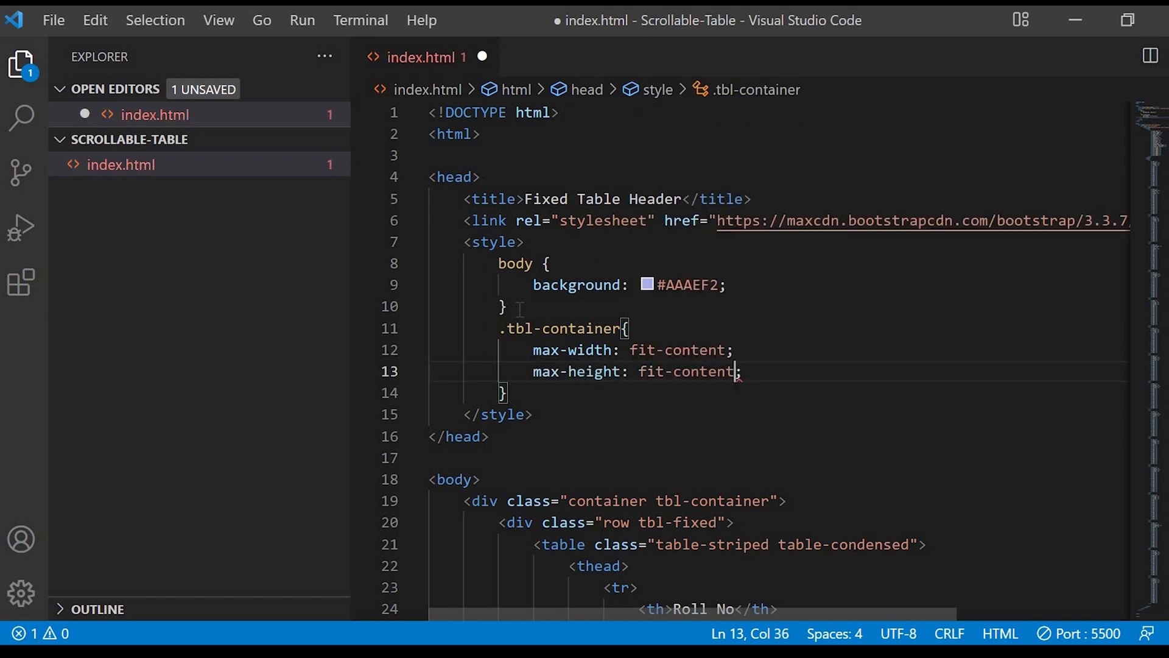
key(ctrl+s)
text(.tbl-fixed{)
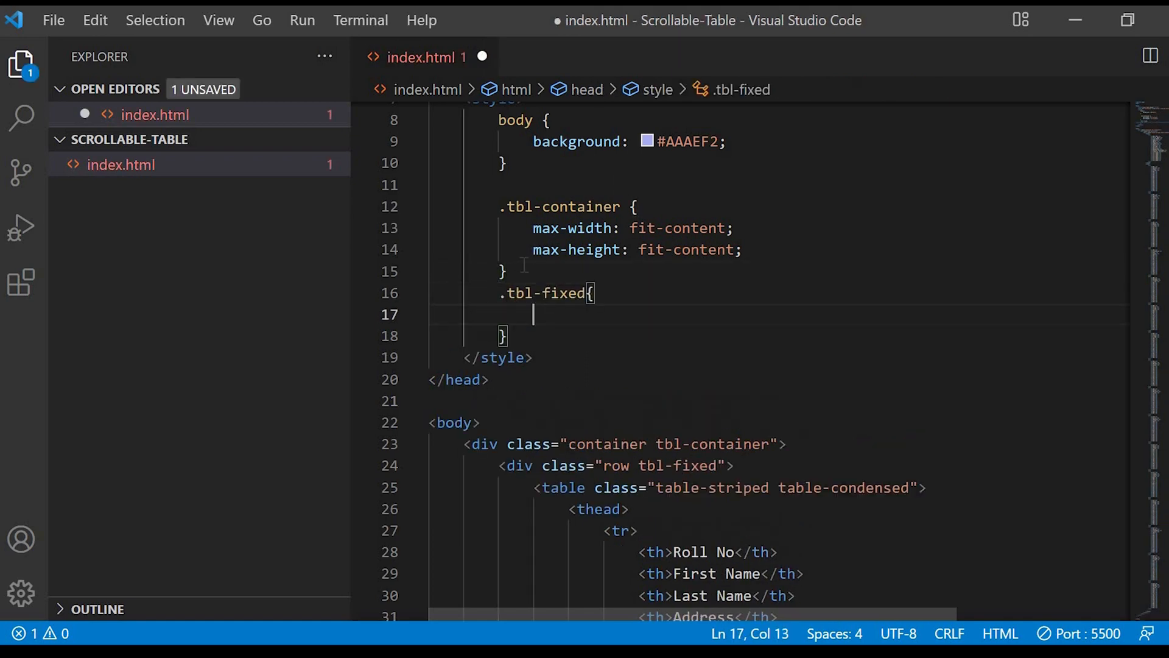
Give .tbl-fixed overflow-x and overflow-y scroll and save
text(overflow-x: scroll;)
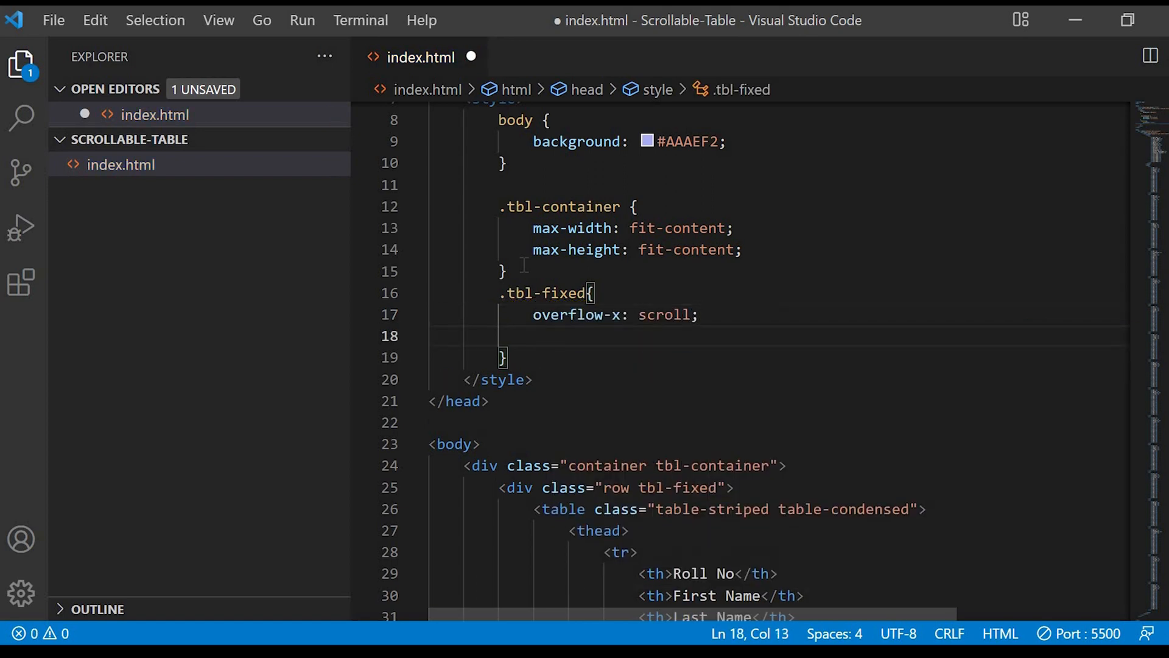
text(overflow-y: ;)
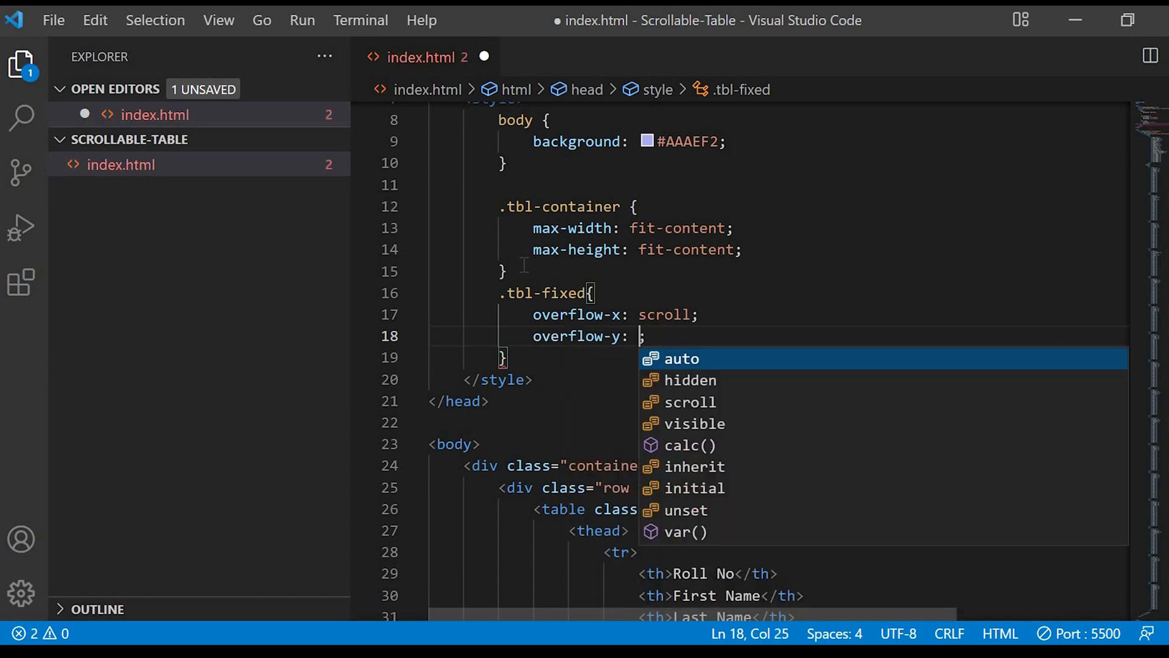
text(scroll)
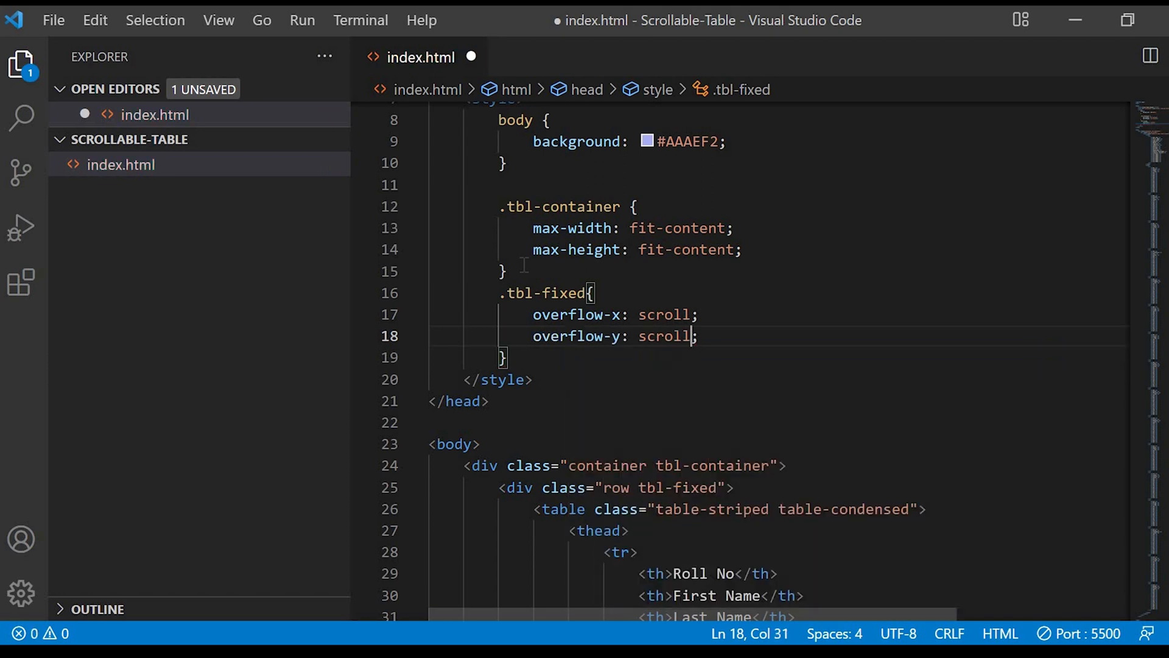
key(ctrl+s)
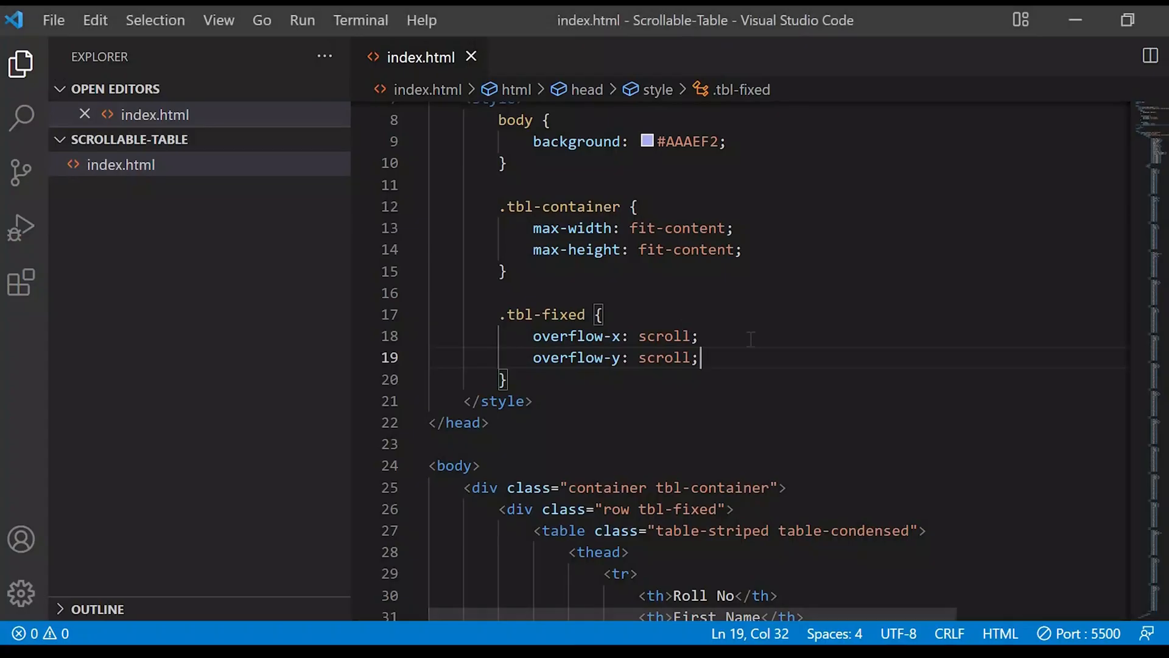
Add a fit-content height to .tbl-fixed, save, and begin a max-height property
text(height: fit-content;)
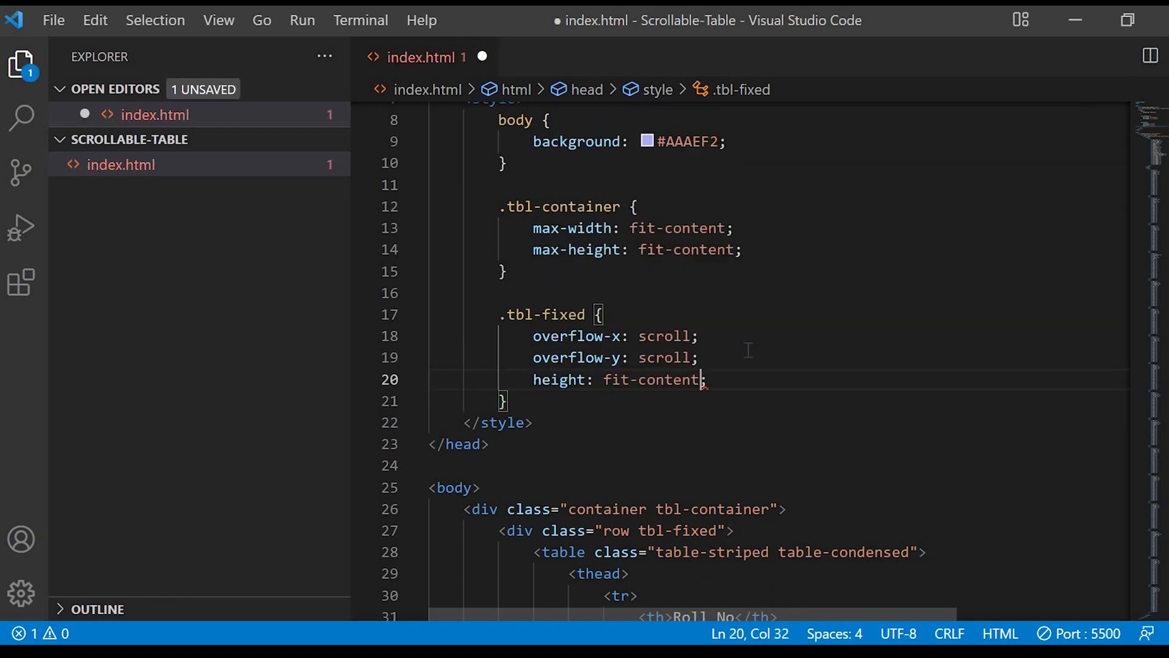
key(ctrl+s)
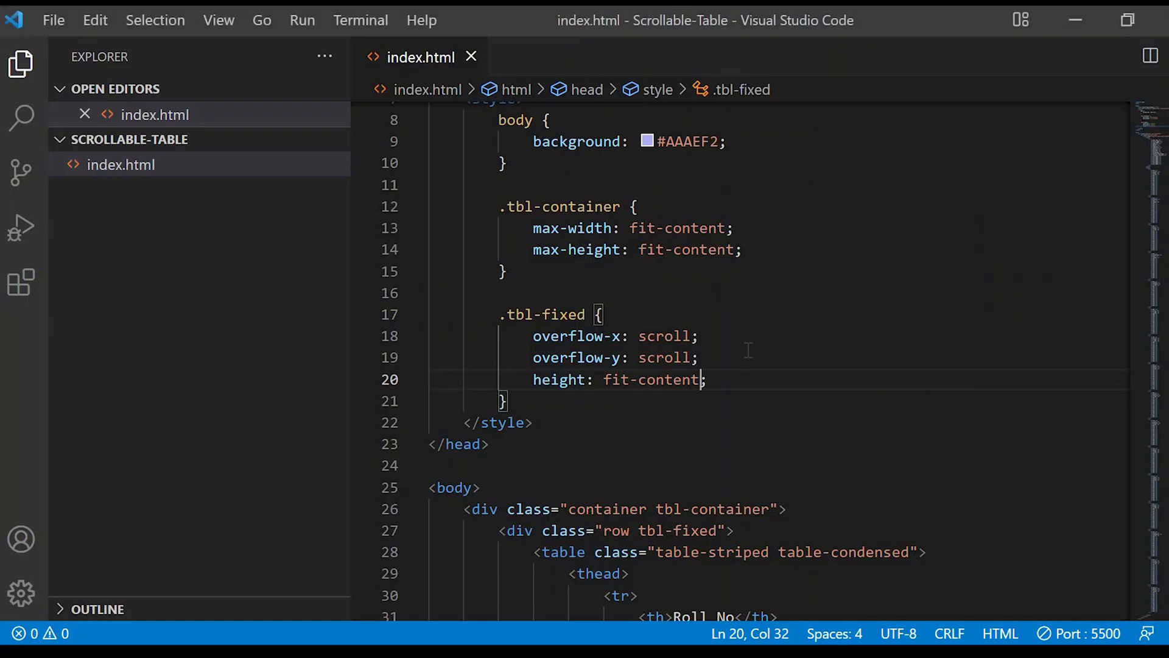
text(ma)
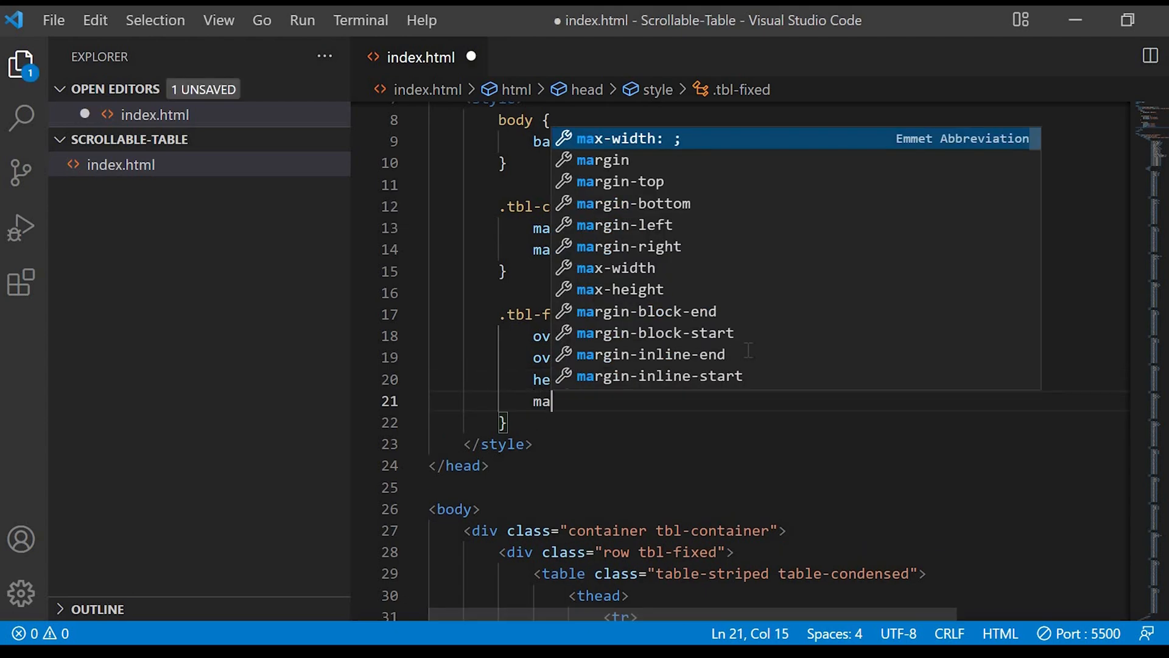
key(Down)
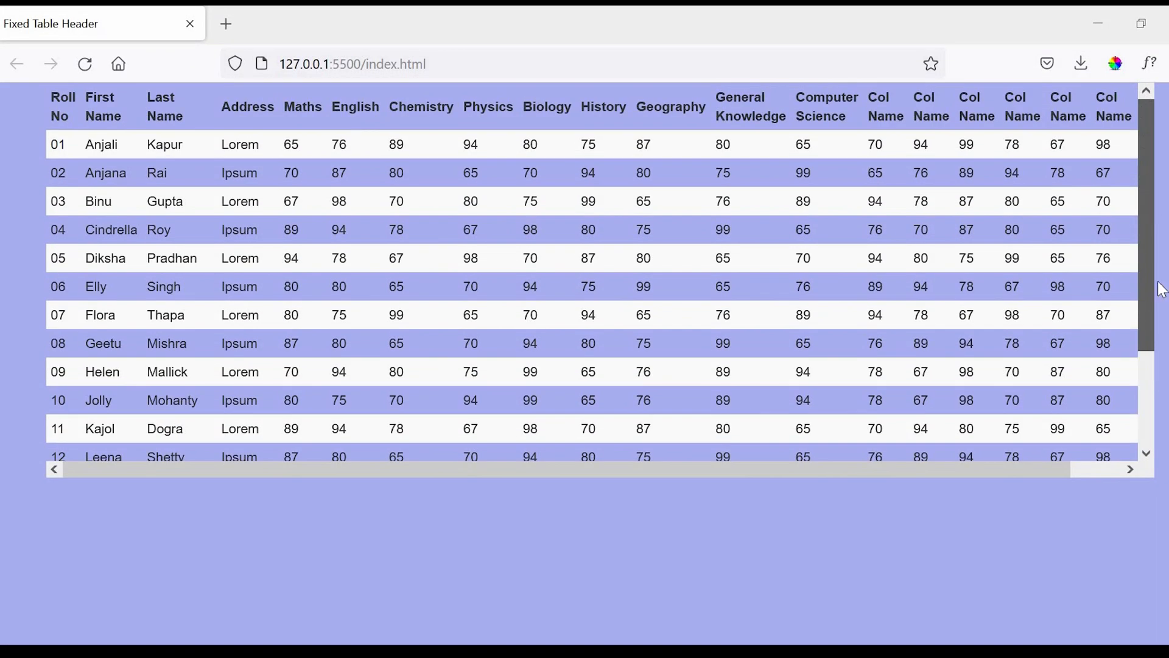
Scroll inside the table's scrollable box on the lavender page
scroll(down, 3)
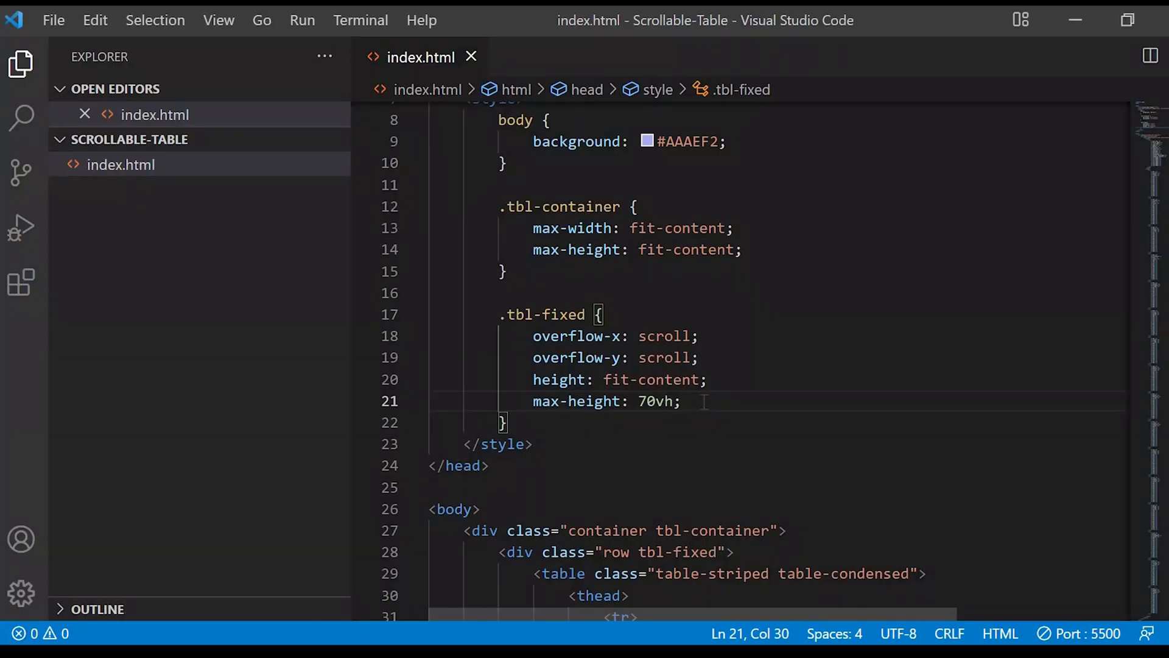
Add margin-top: 40px to the .tbl-fixed rule
text(margin-top: ;)
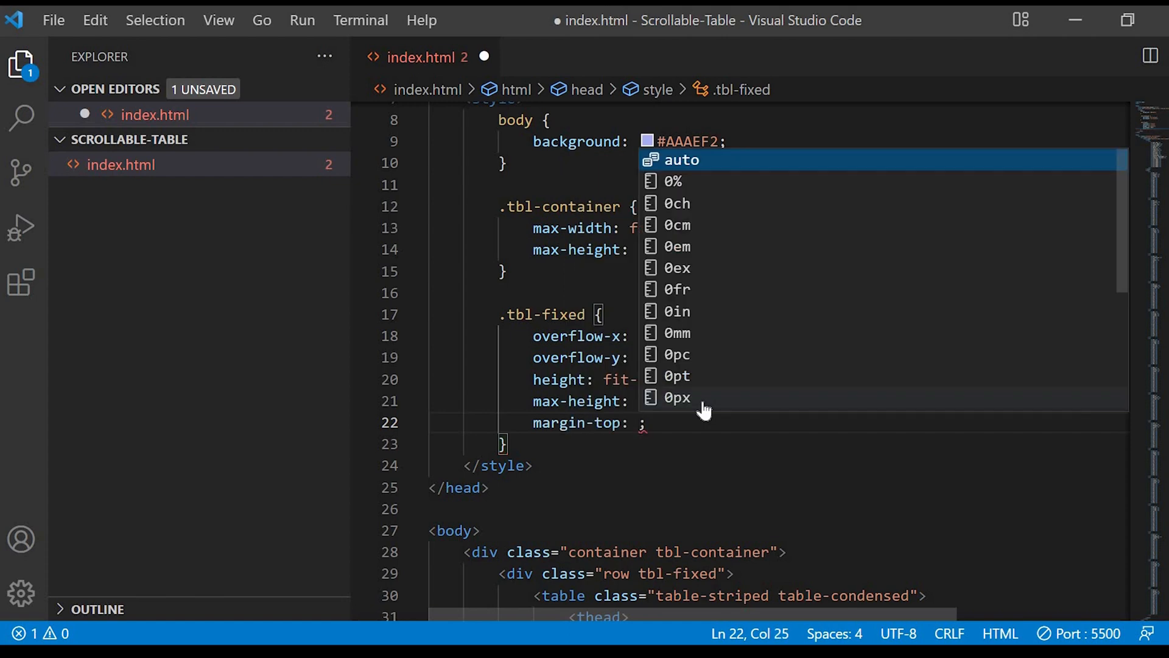
text(40px)
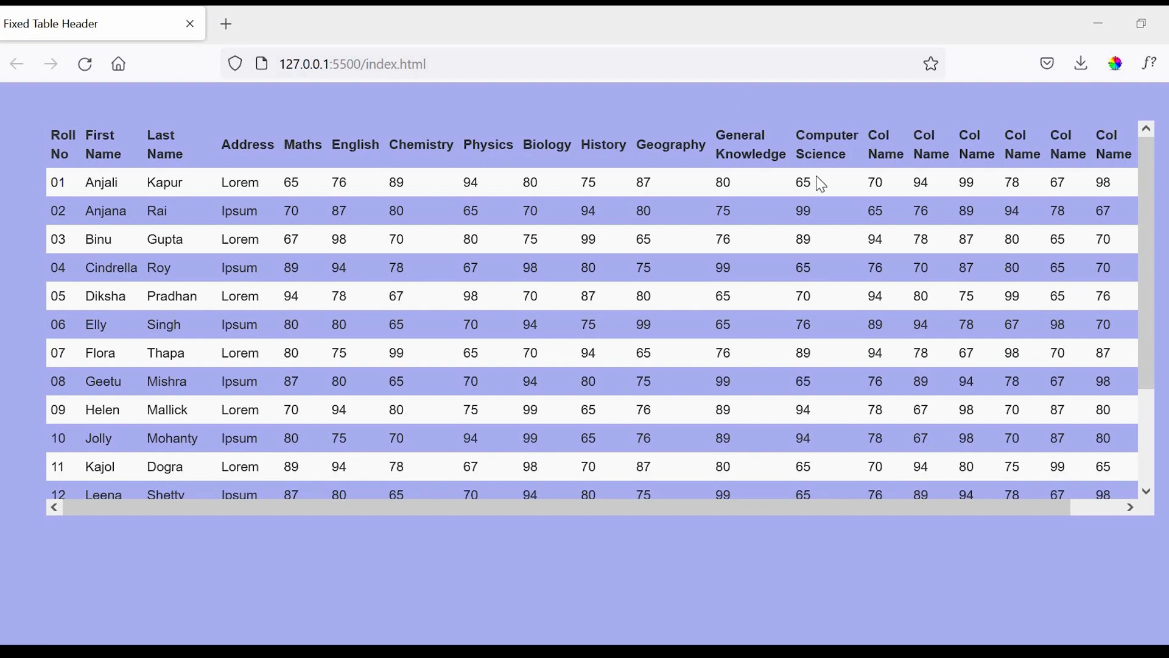
mouse_move(1151, 383)
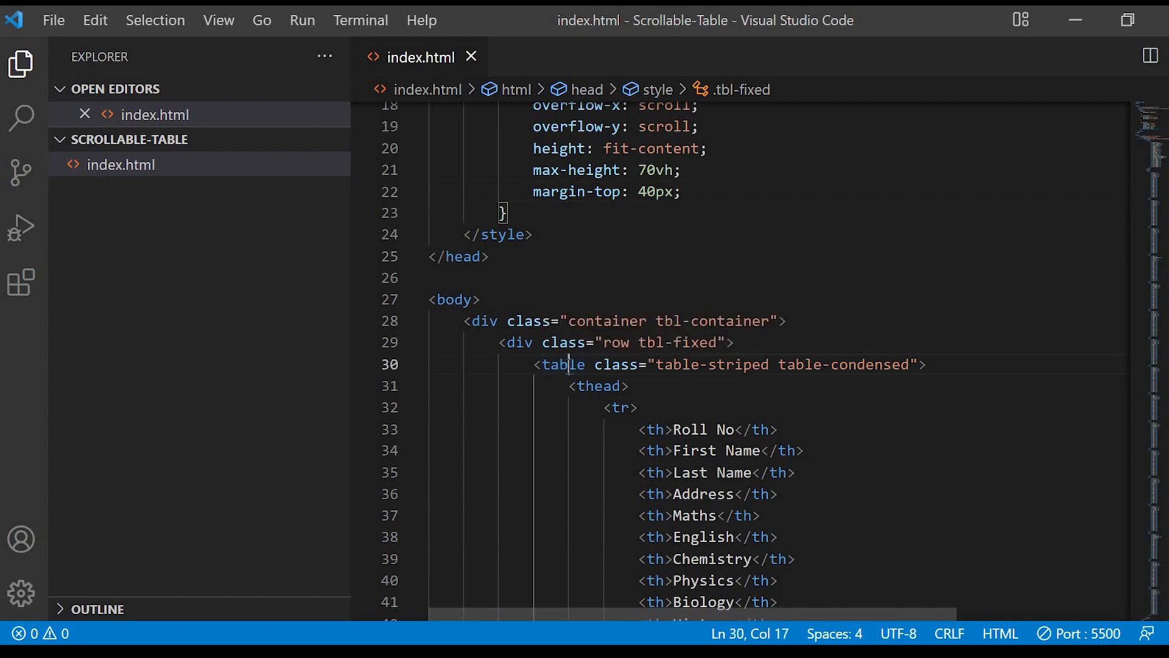
Start a table rule after .tbl-fixed with min-width: max-content
click(514, 213)
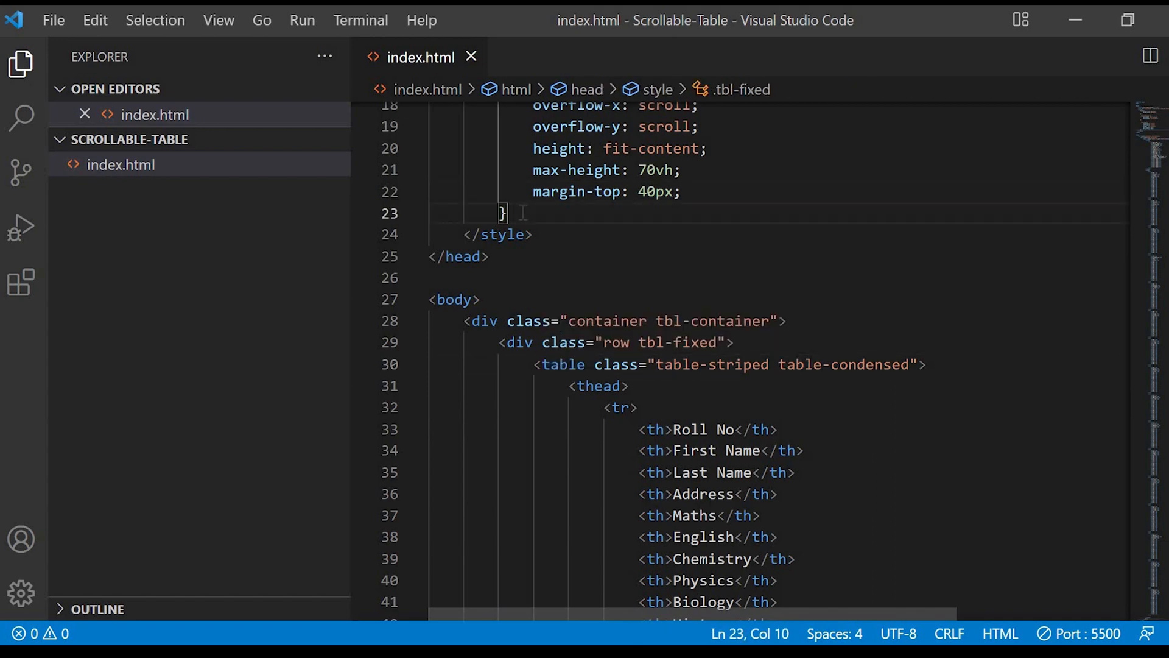
text(table{)
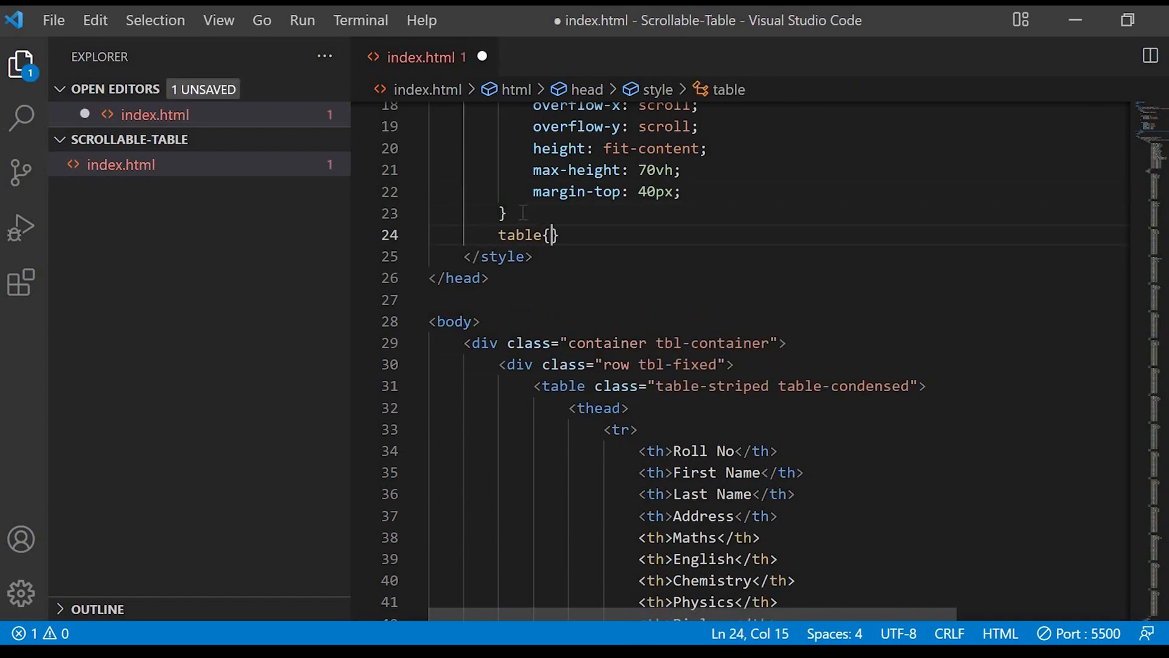
text(min-w)
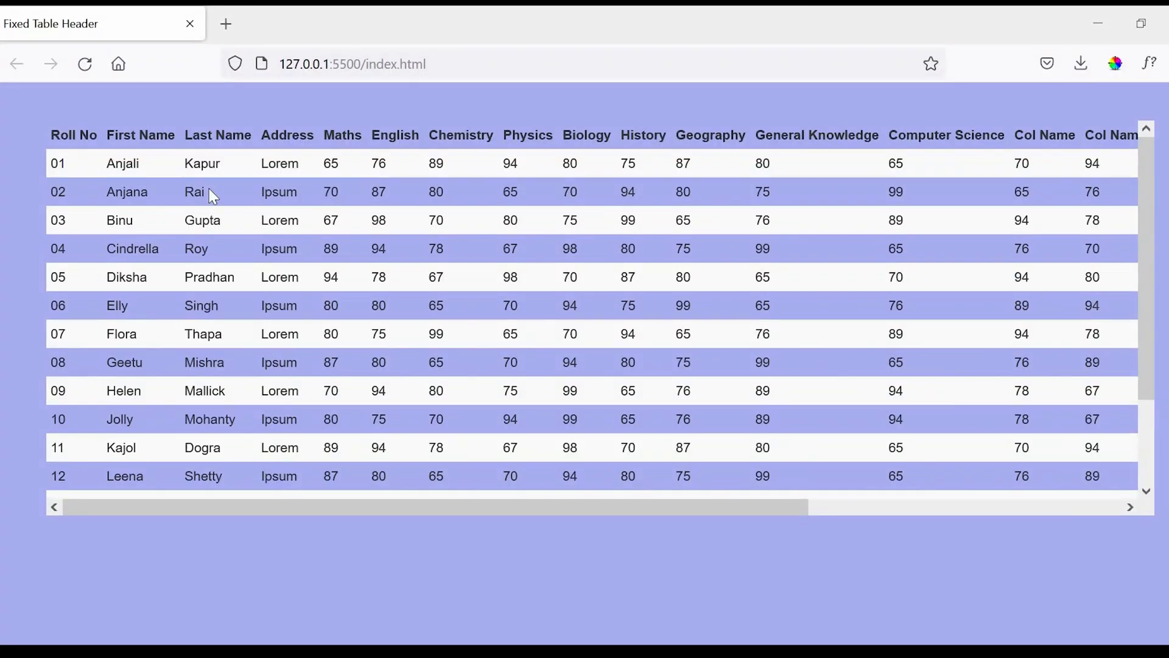
mouse_move(957, 137)
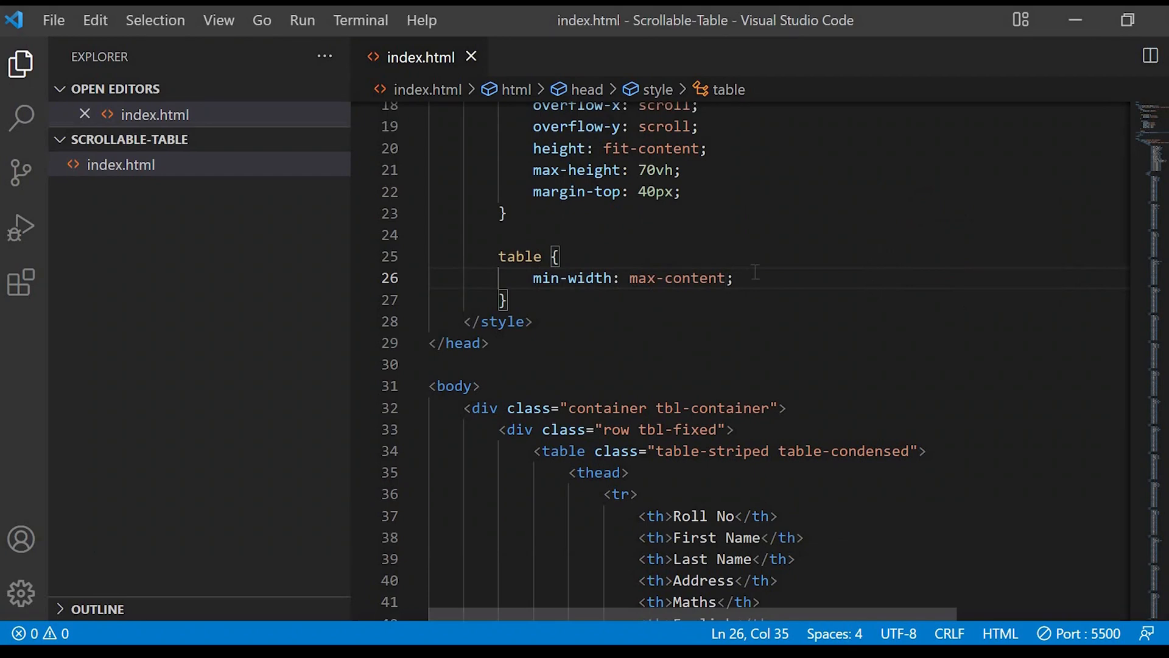
Add border-collapse: separate to the table rule and begin a table th rule
text(b)
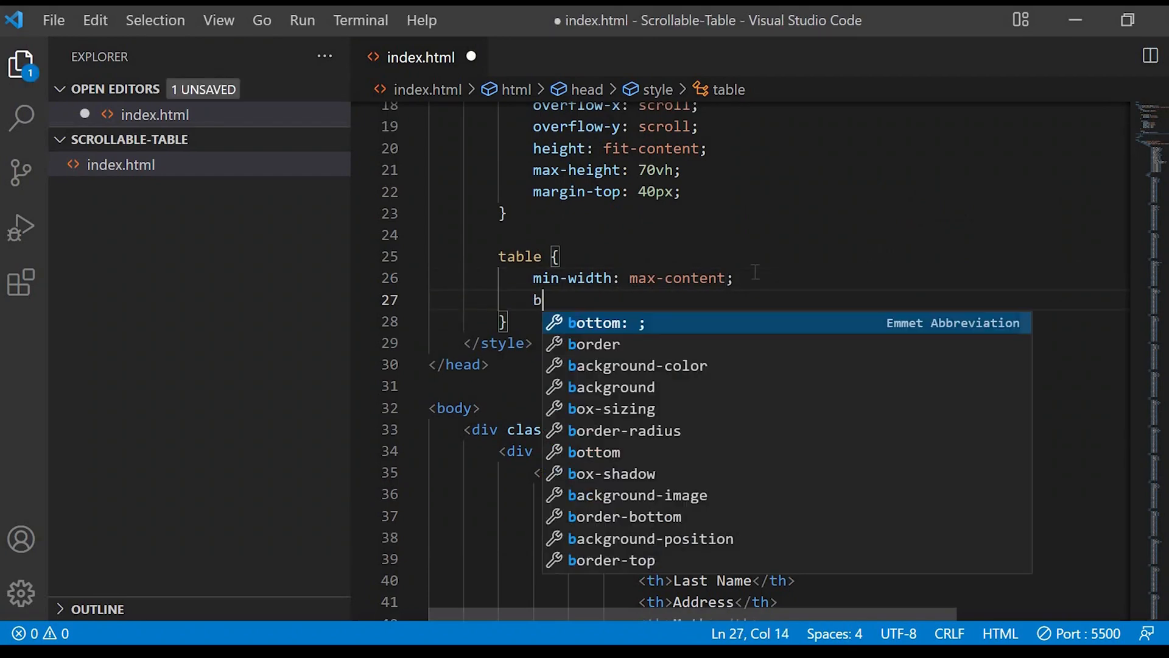
text(order)
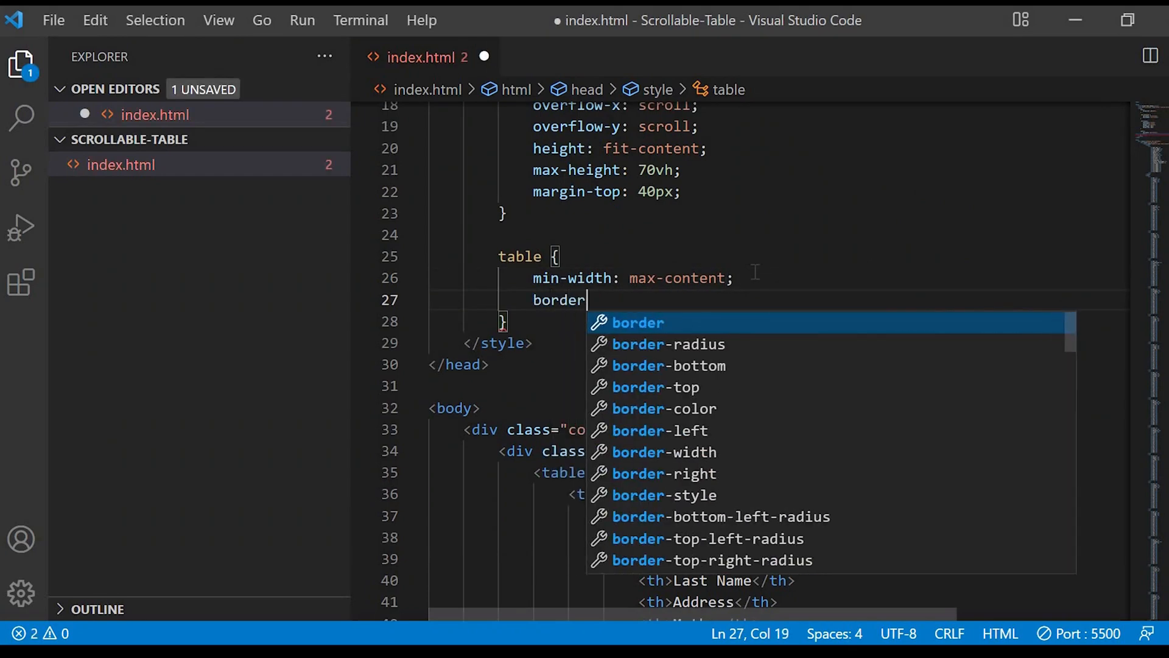
text(-collapse: separate;)
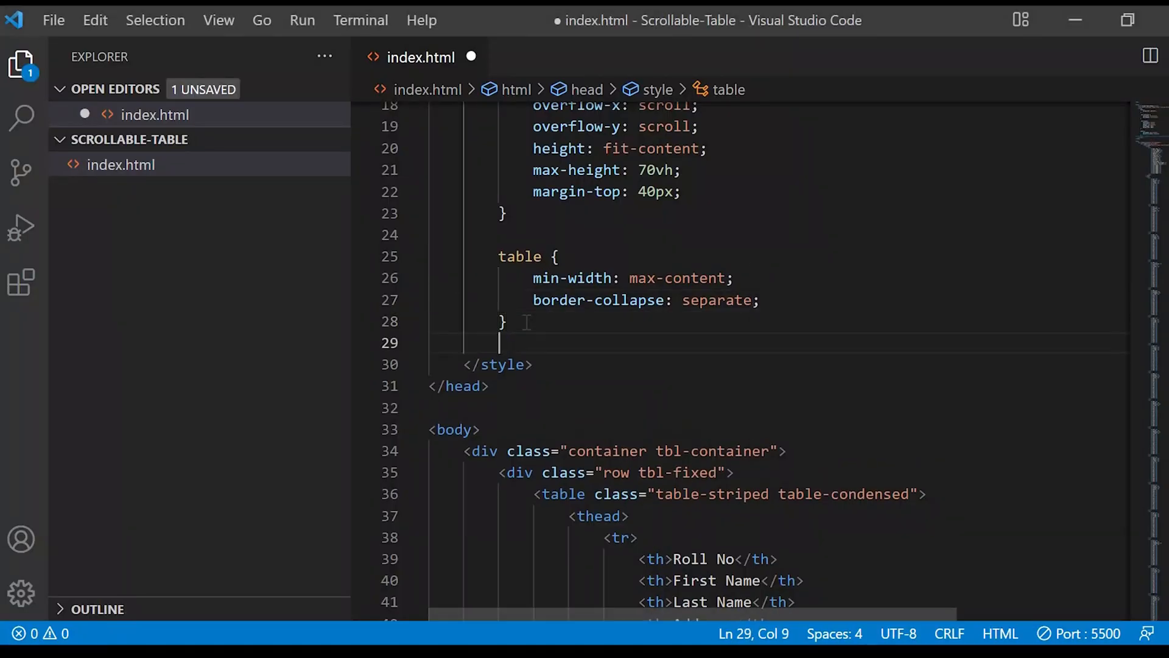
text(table th)
text(po)
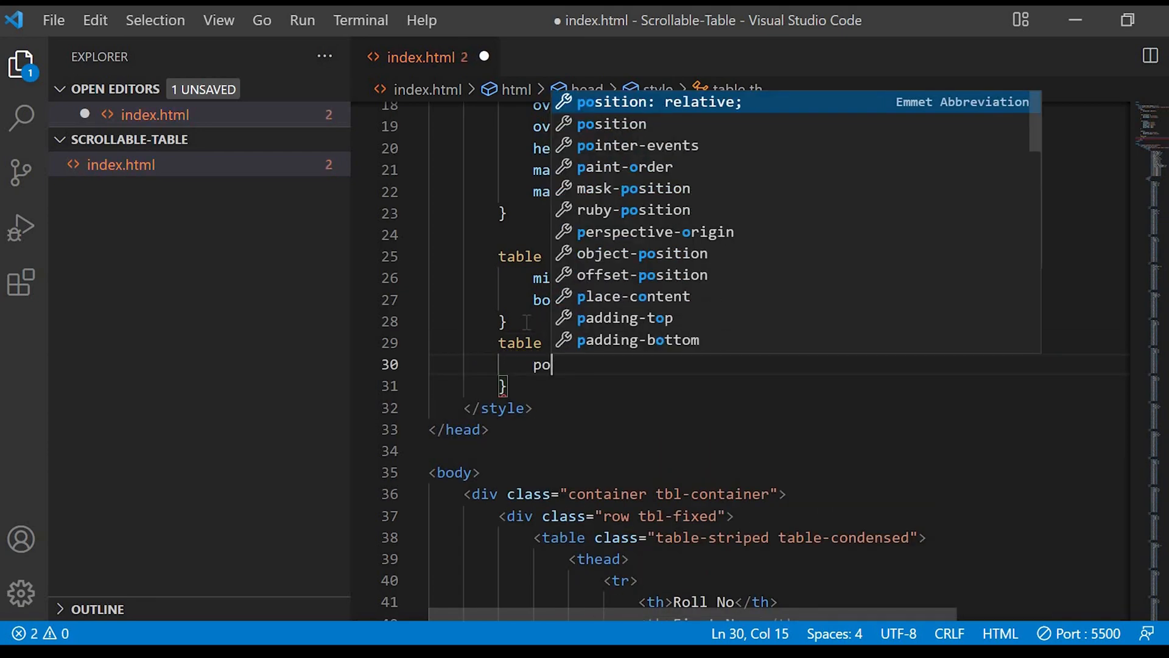
Make table headers sticky at top 0px with yellow #E8D468 background, saving as you go
text(sition: sticky;)
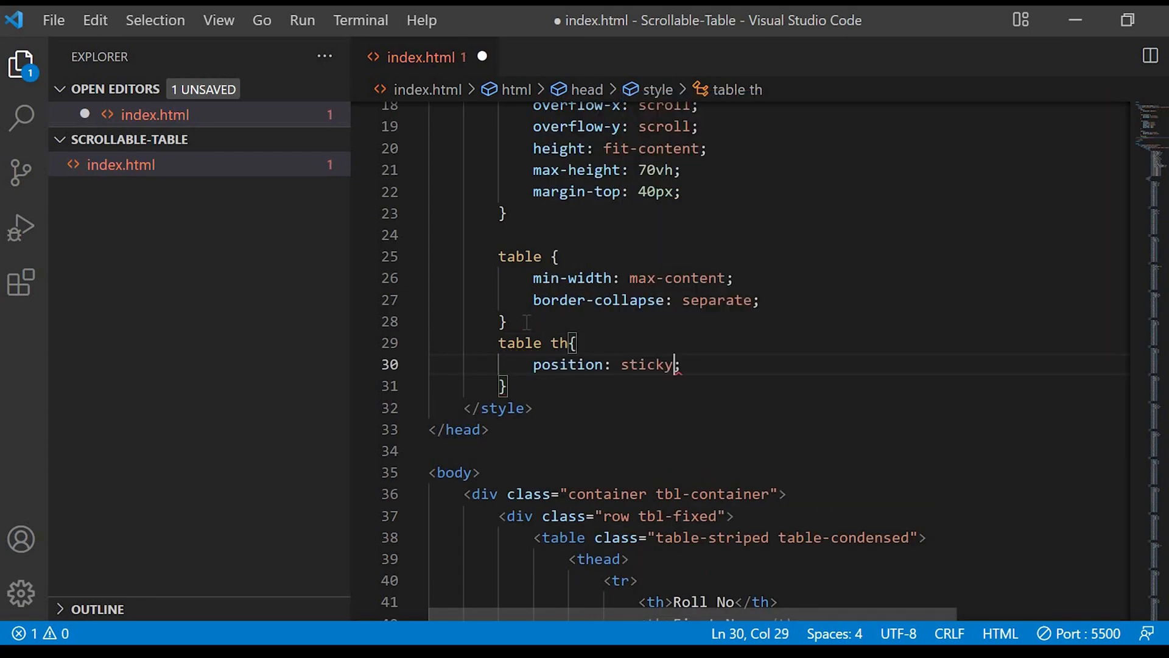
key(ctrl+s)
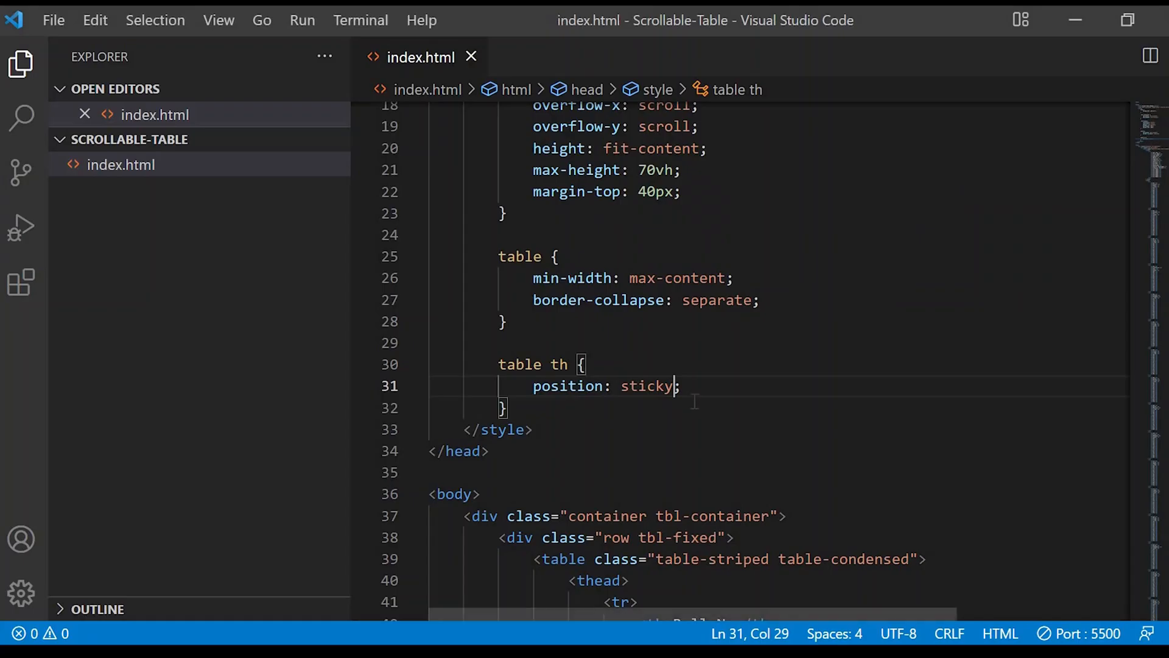
text(top: 0px;)
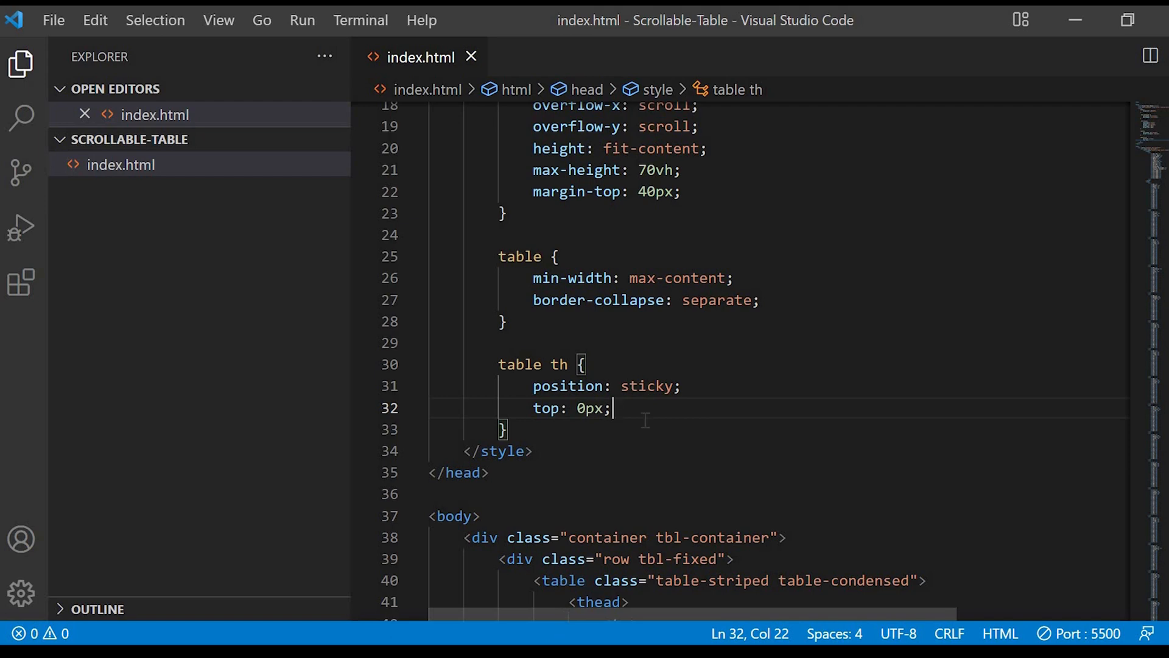
text(background: ;)
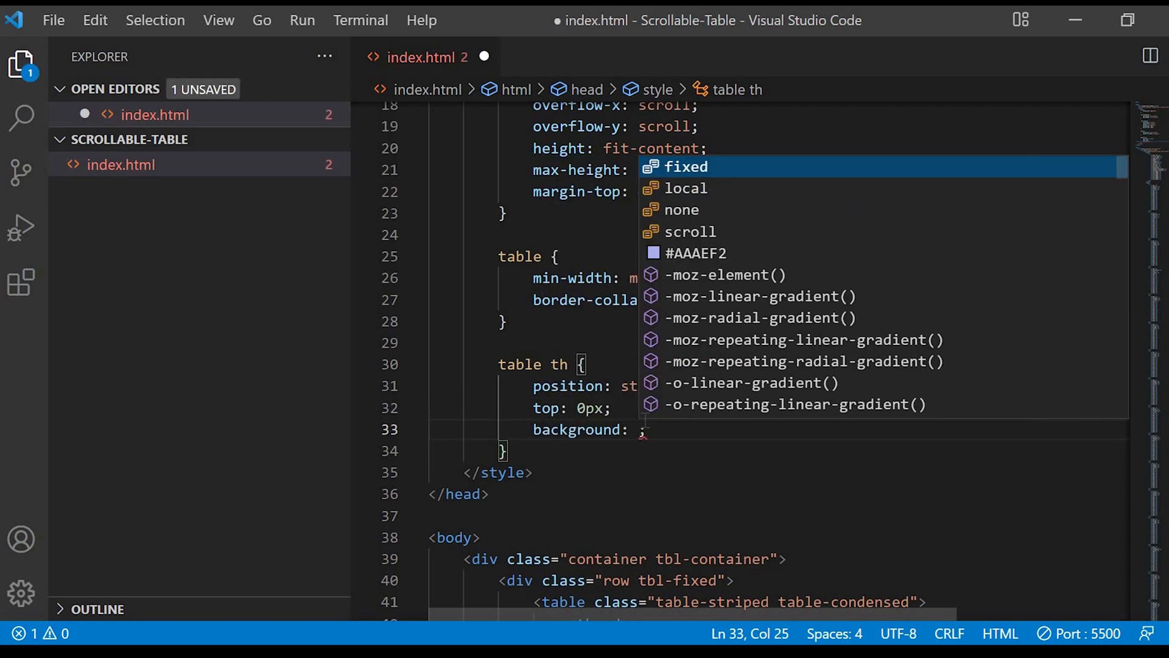
text(#E8)
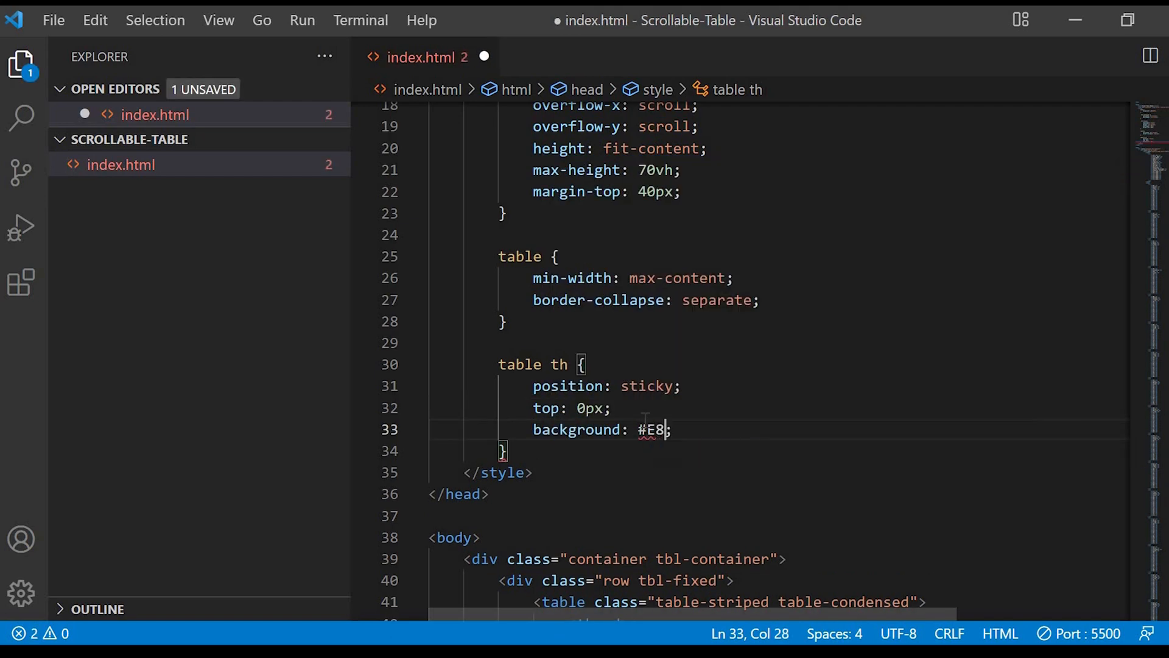
text(D468)
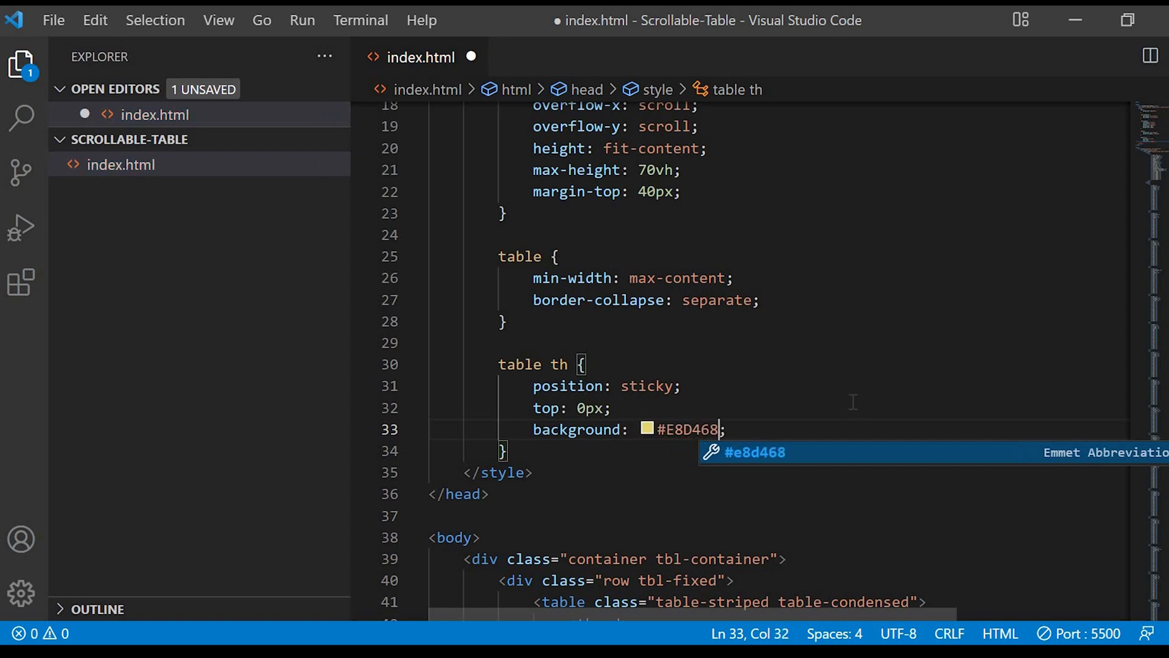
key(ctrl+s)
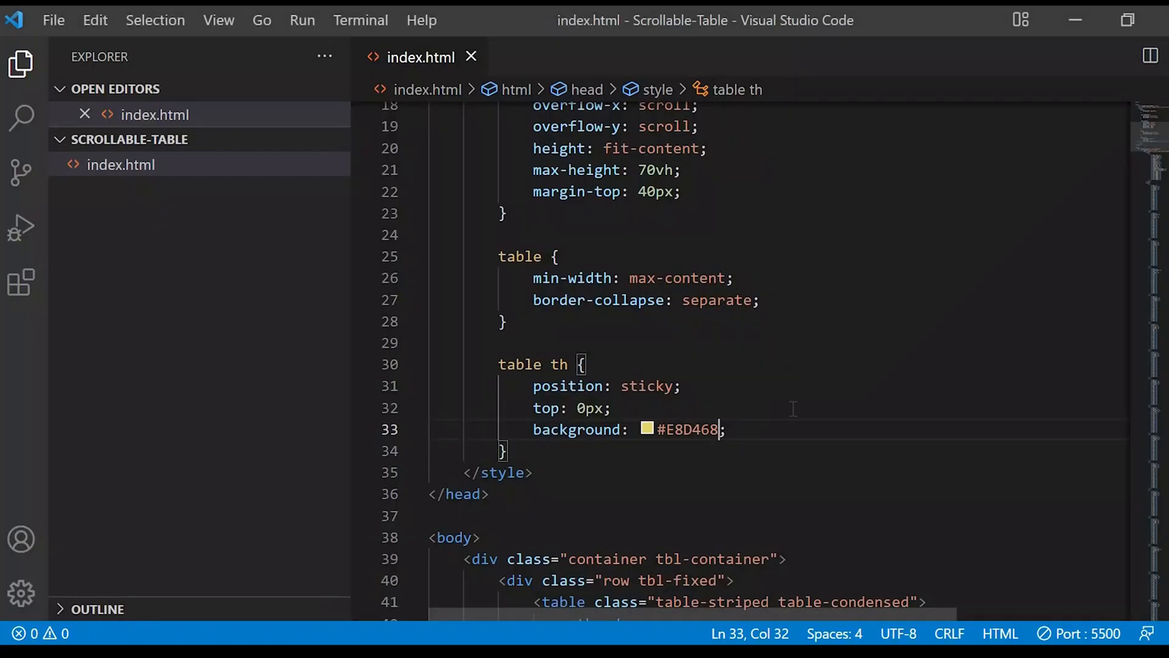
Give the headers centered white text, a 1px solid #ccc border and 16px font size
text(text-align: center;)
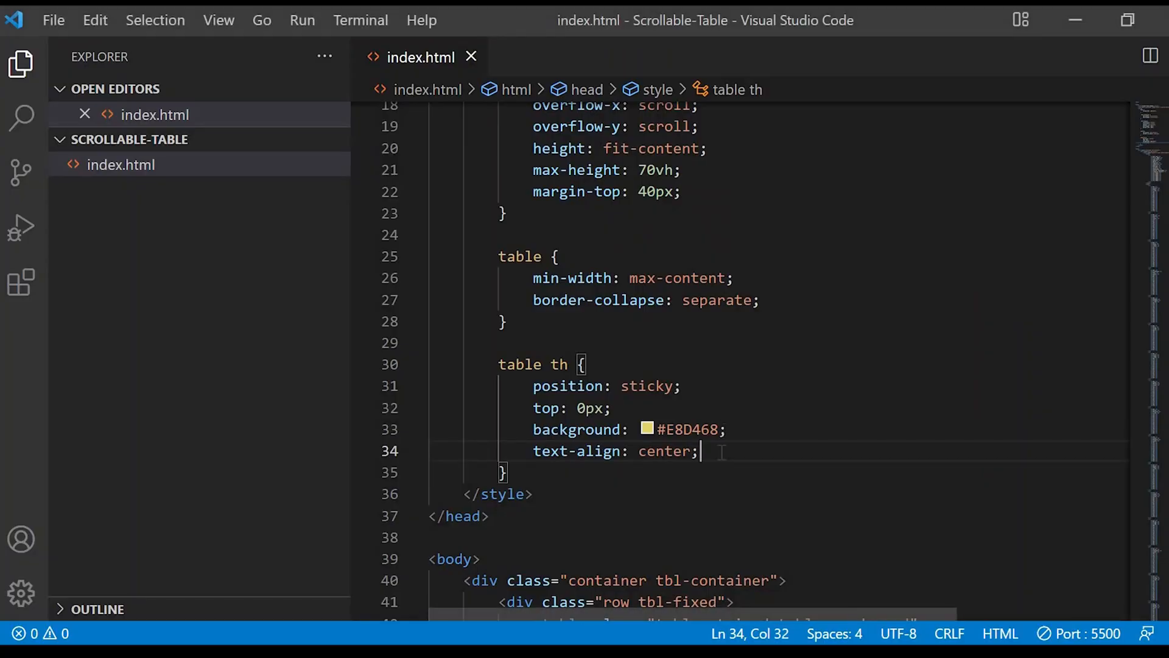
text(color: #fff;)
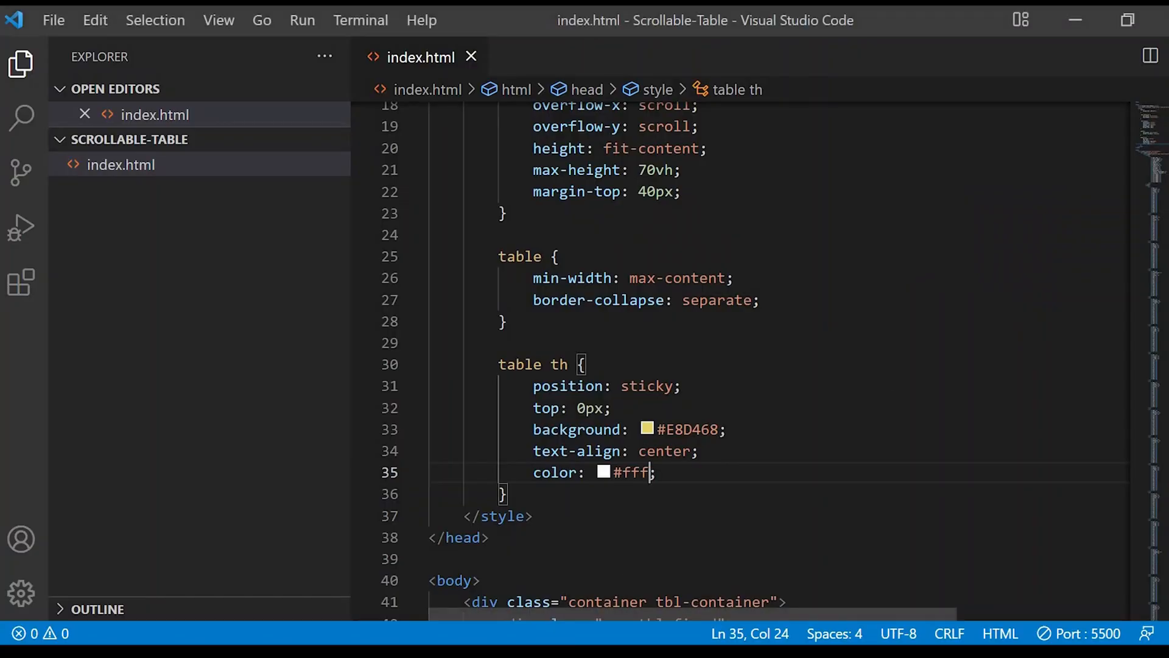
text(border: 1px so;)
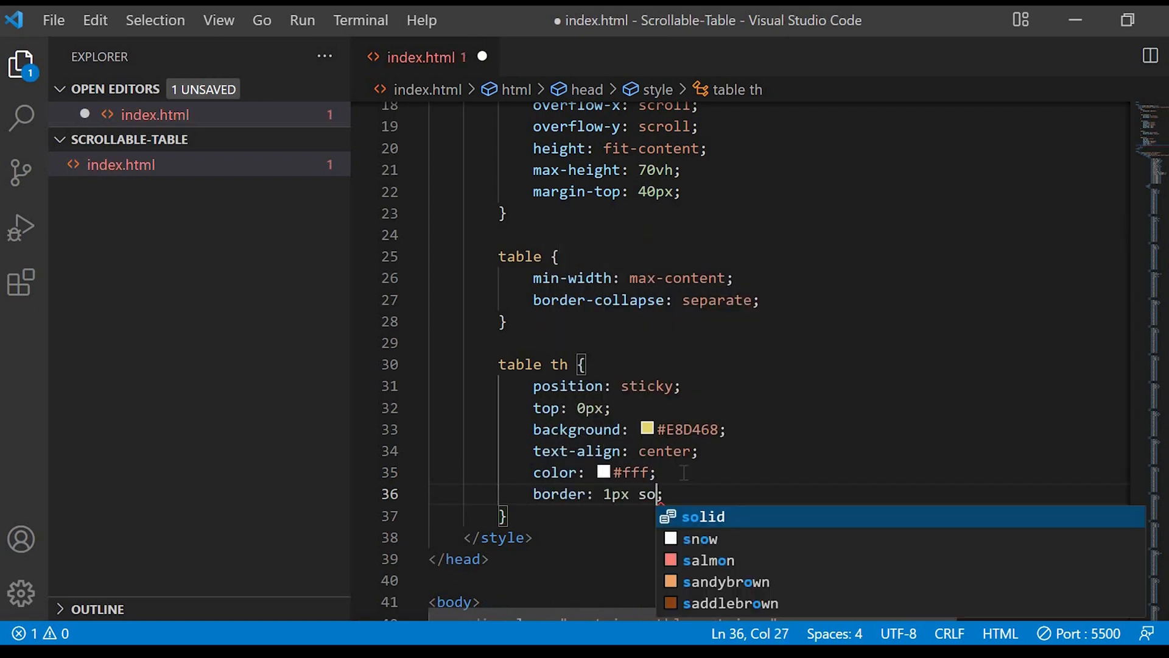
text(lid #ccc;)
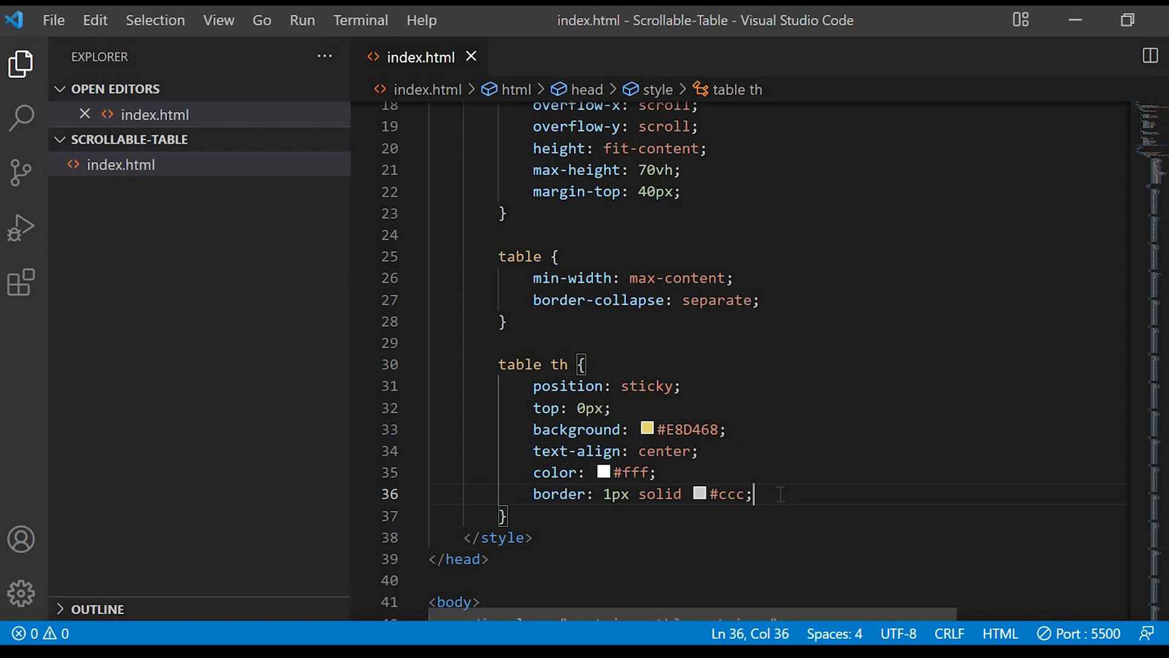
text(font)
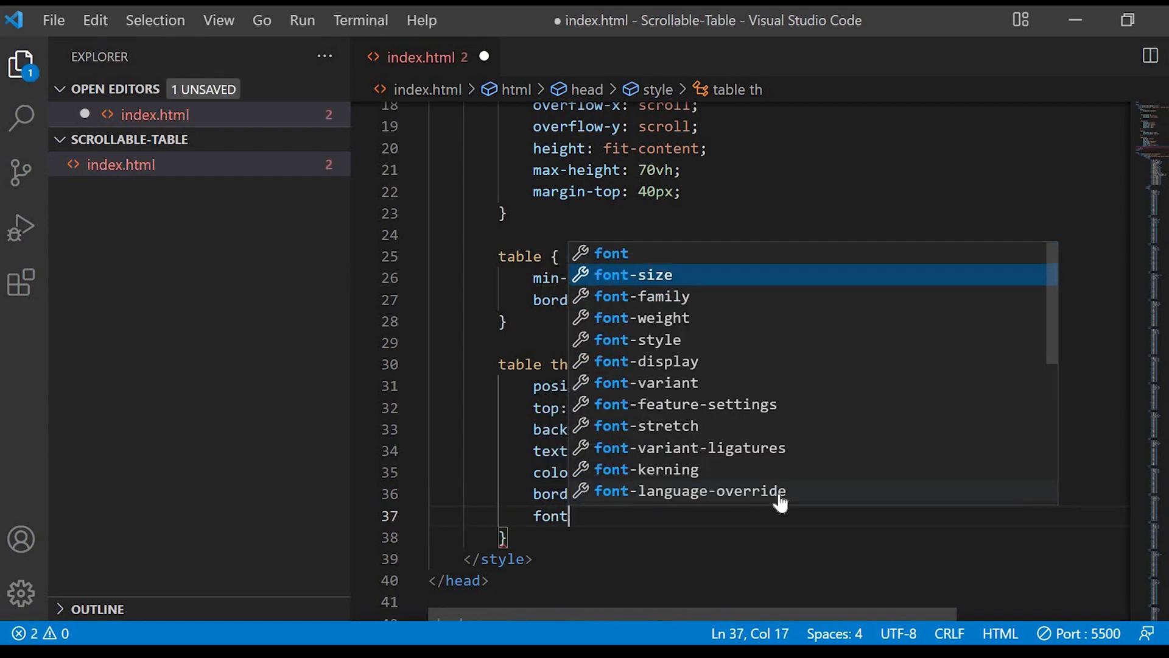
text(-size: 16px;)
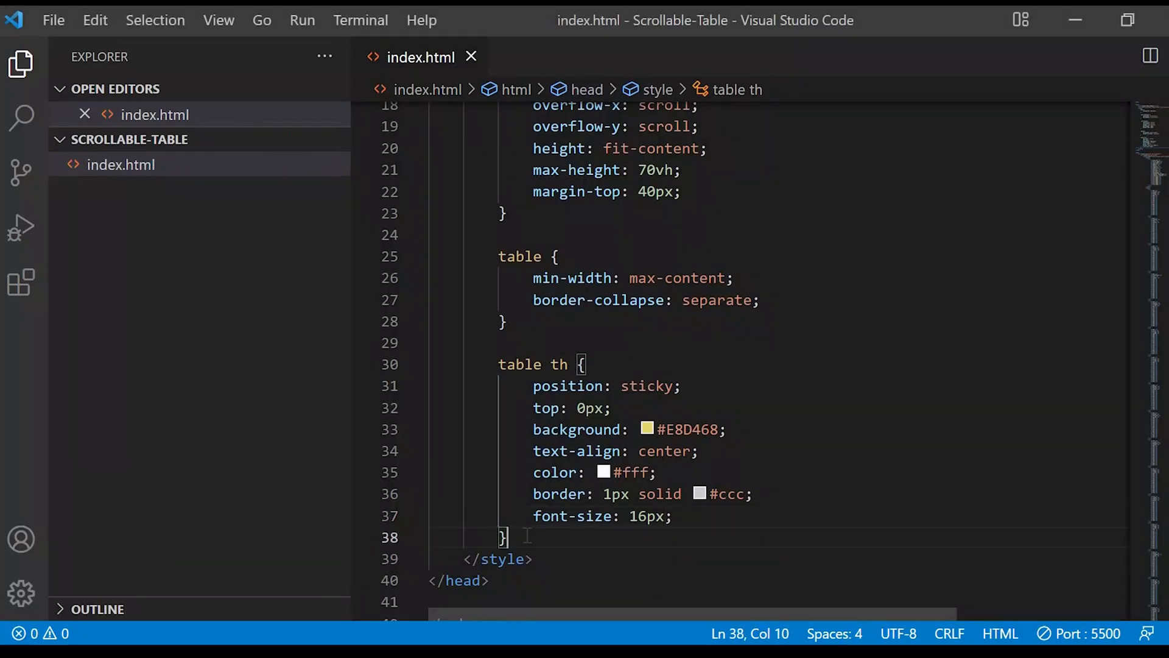
Style 'table td' cells with white #fff background, centered text and 1px solid #ccc border, then save
text(table t)
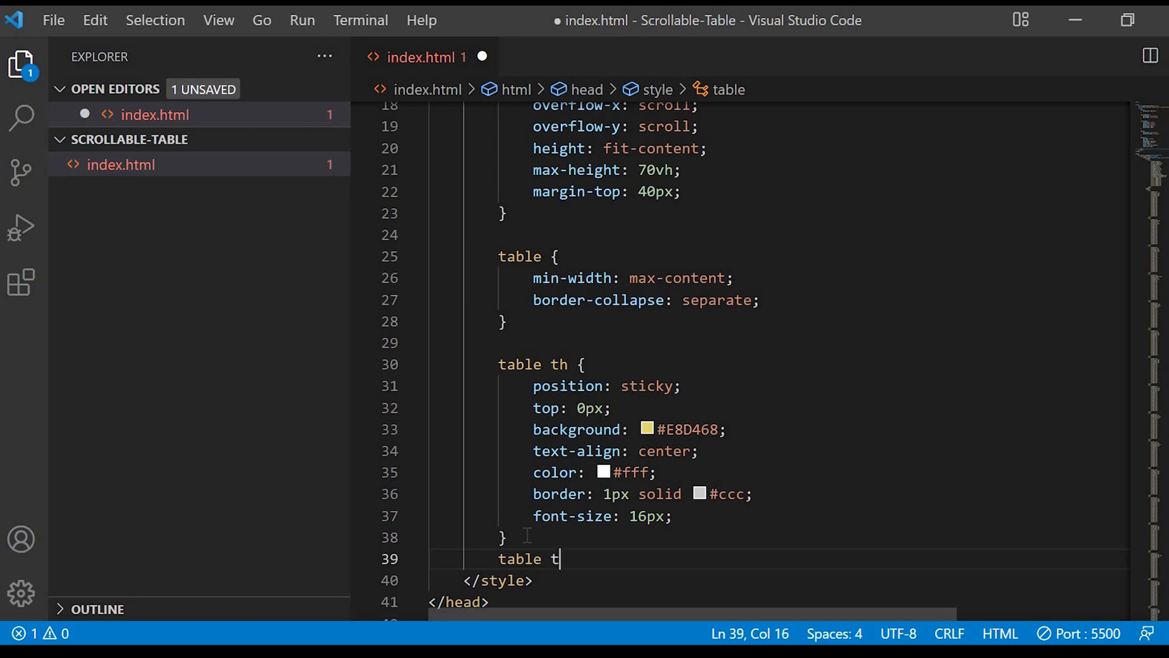
text(d{)
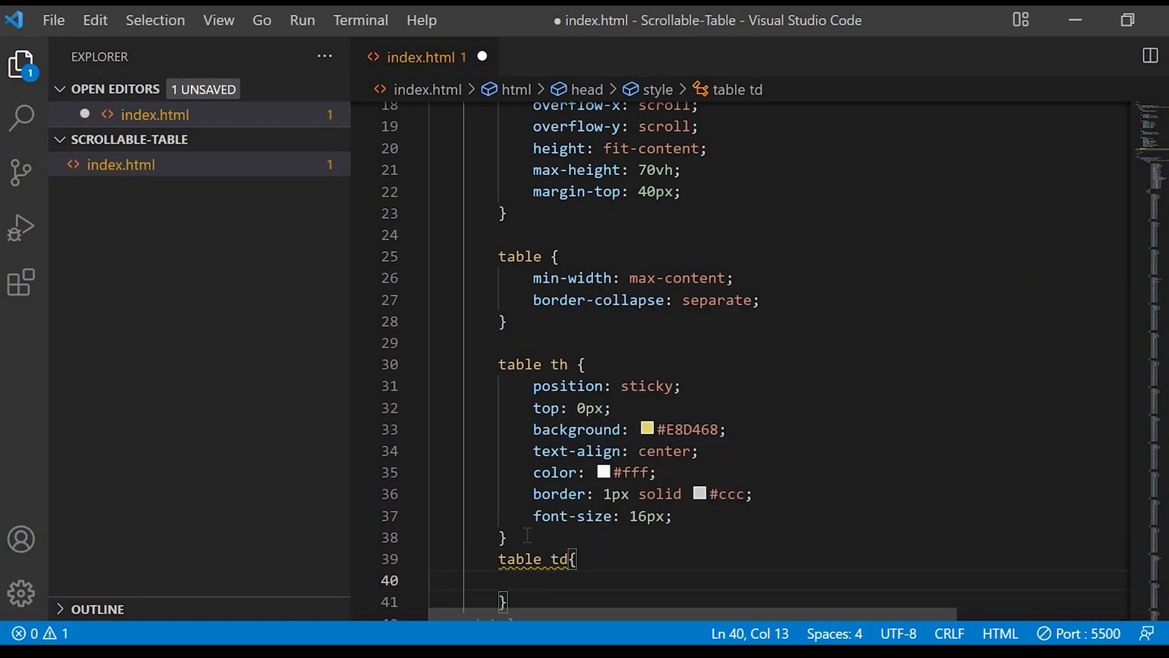
text(background: #fff;)
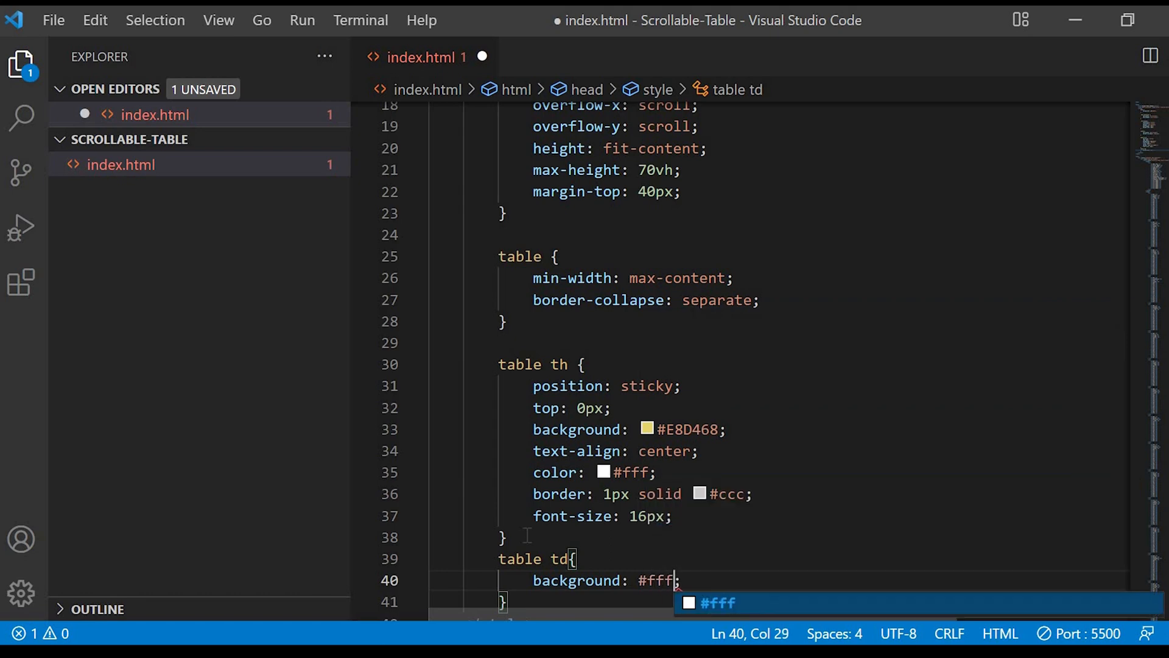
text(text-align: center;)
text(border: 1px solid ;)
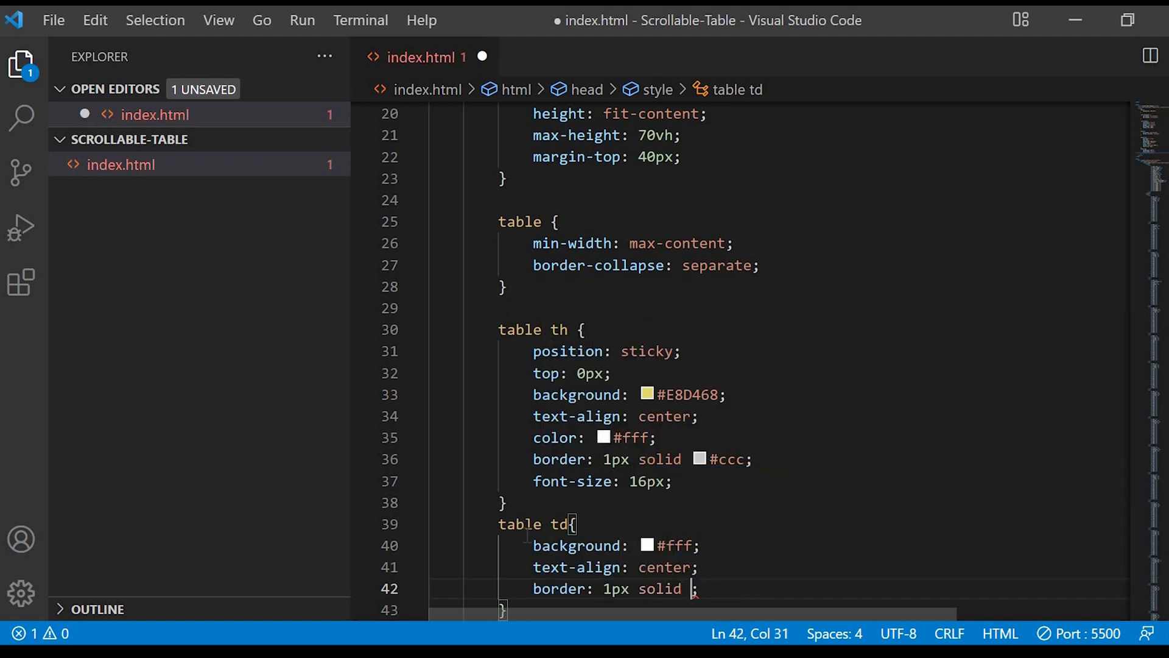
key(ctrl+s)
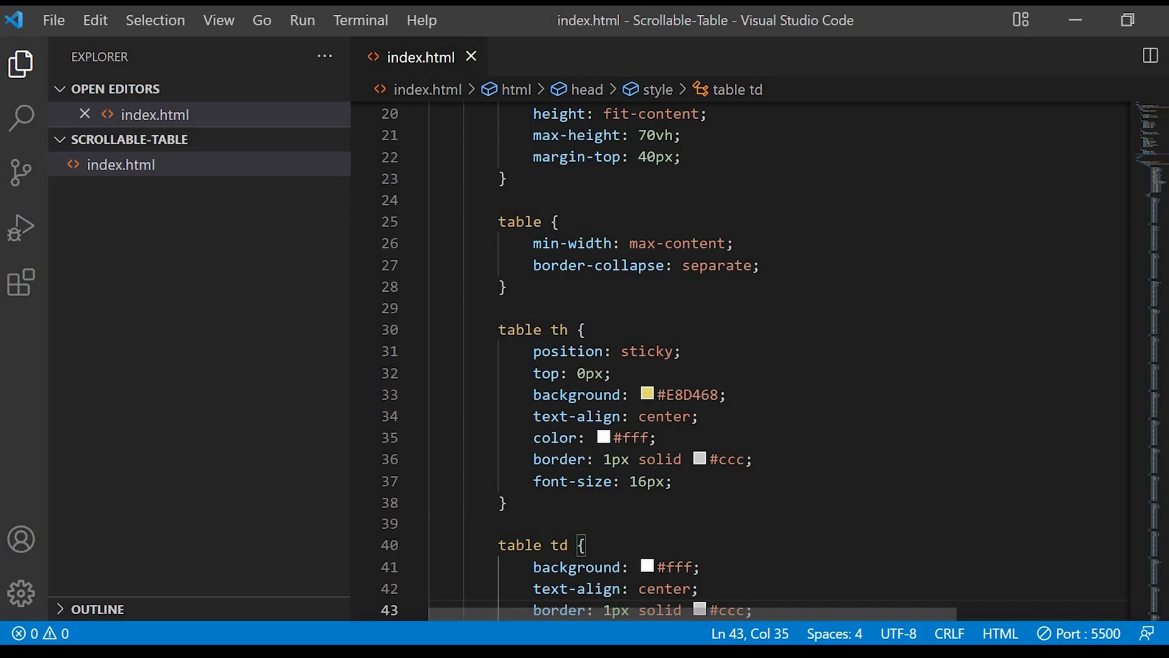
scroll(down, 3)
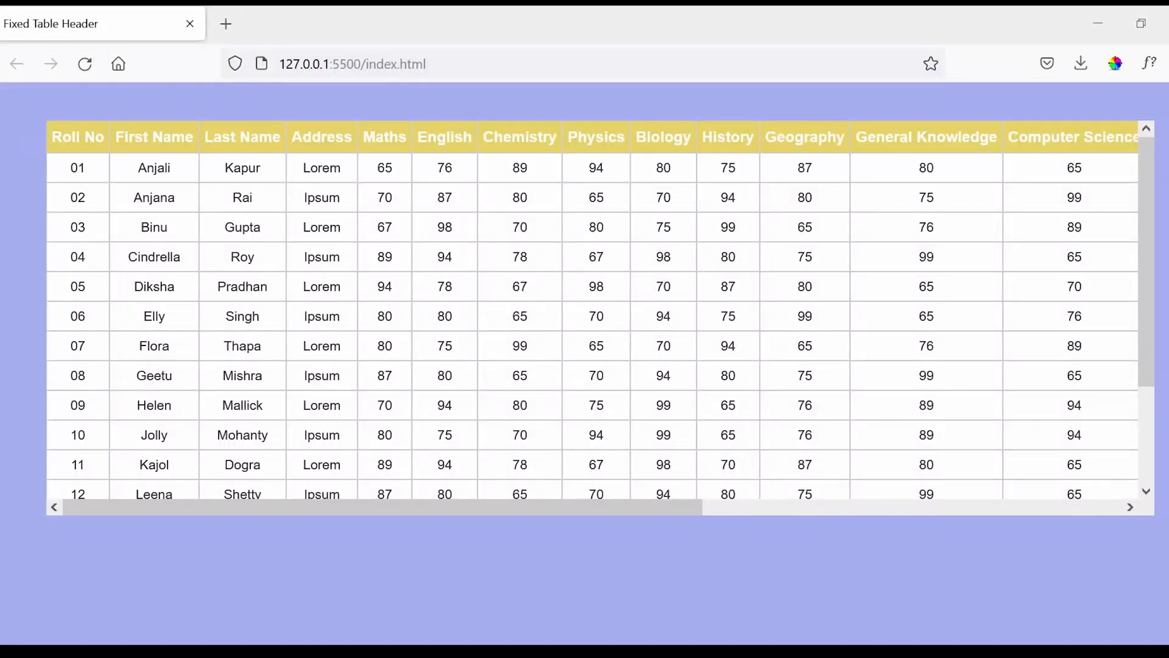
mouse_move(524, 498)
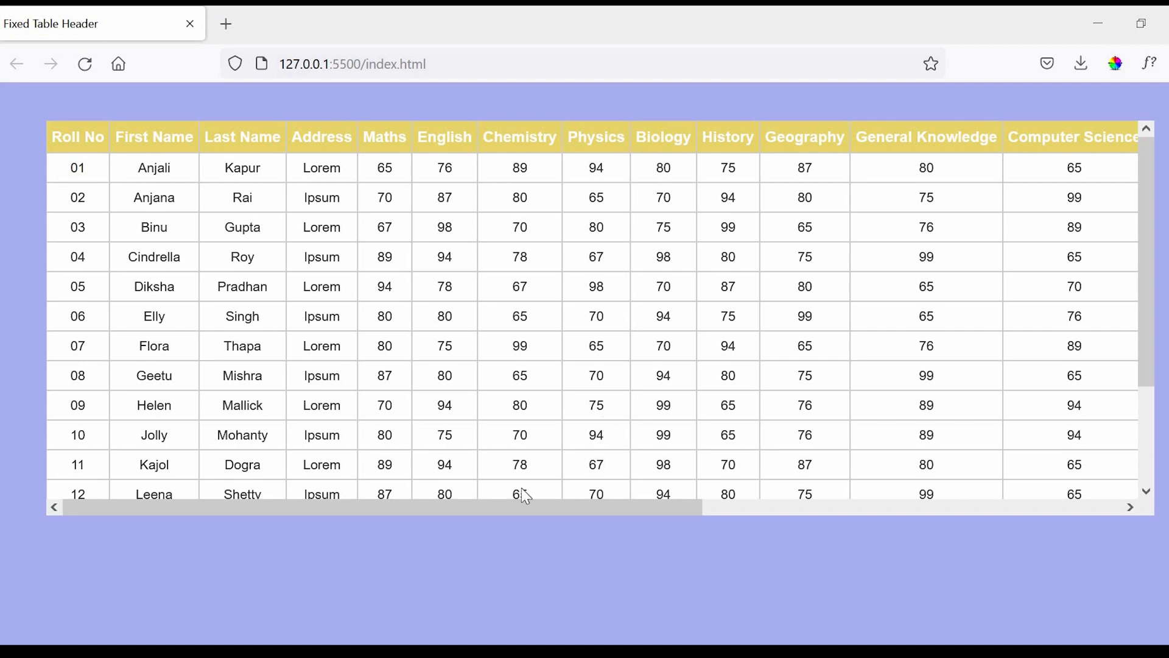
scroll(down, 3)
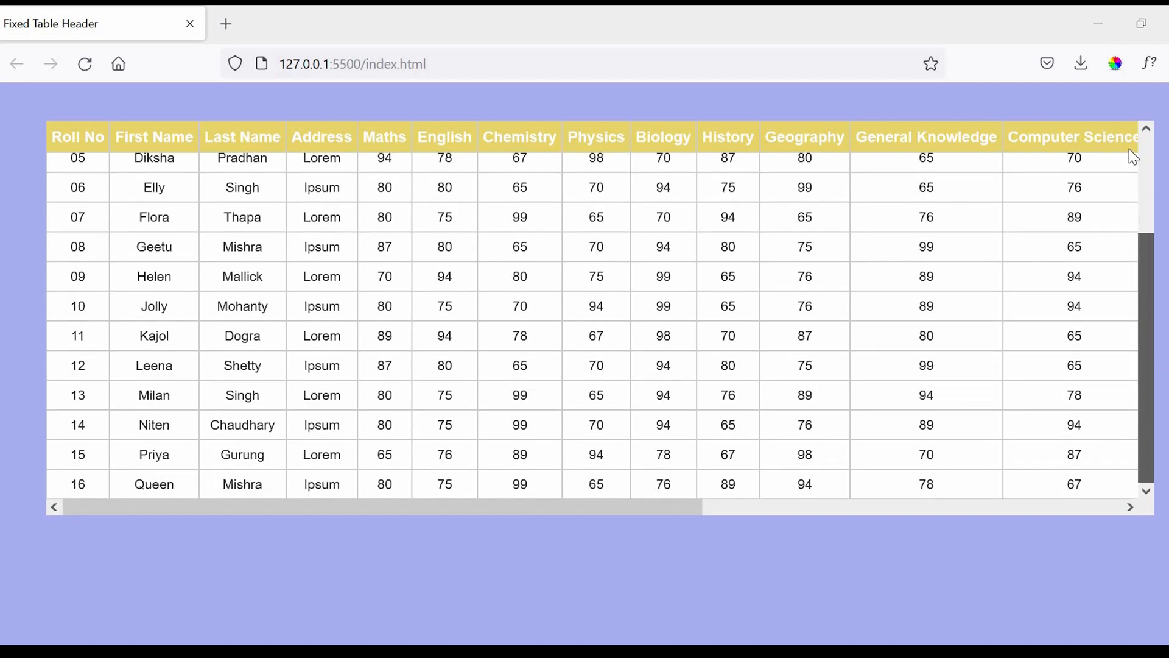
scroll(right, 3)
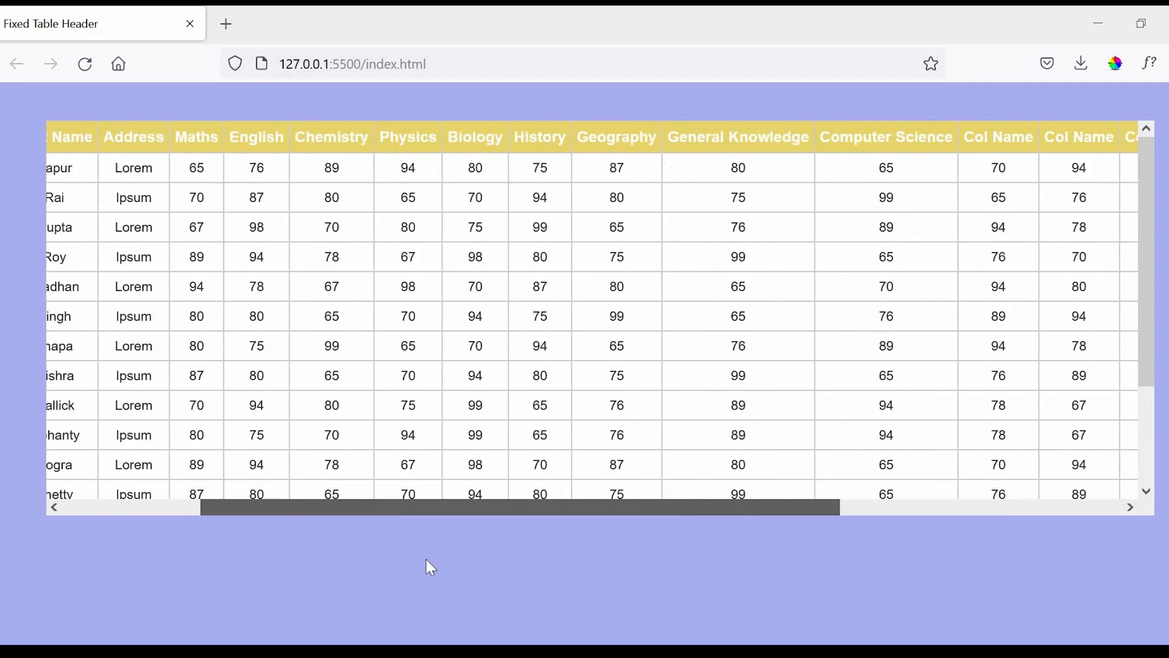
scroll(left, 3)
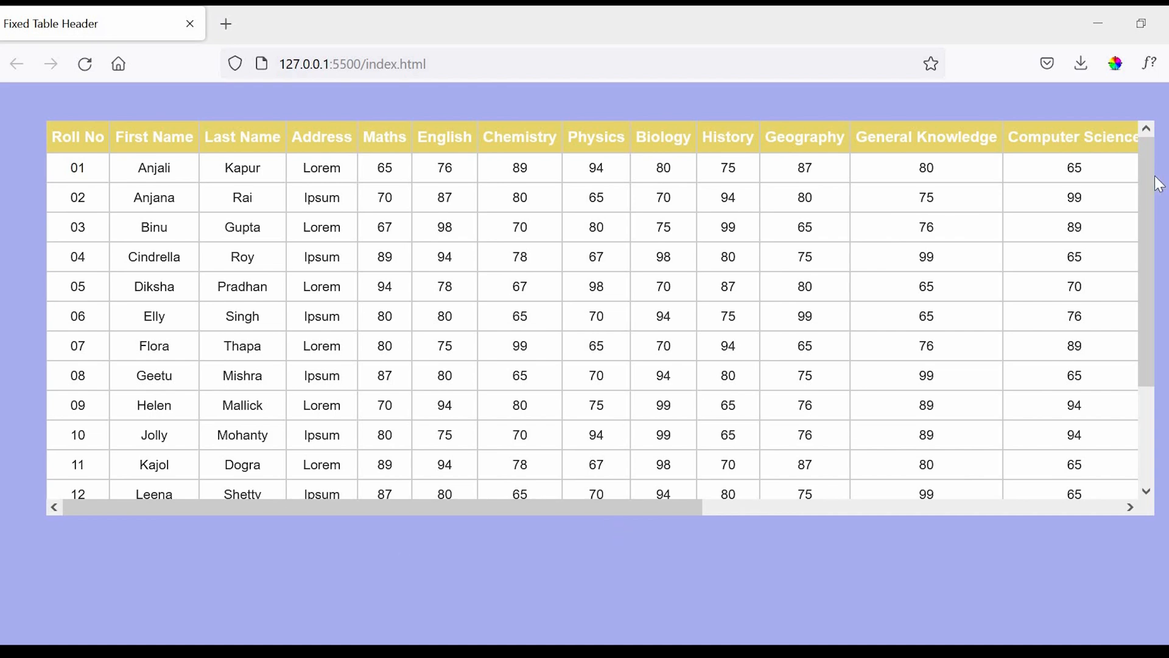
scroll(right, 3)
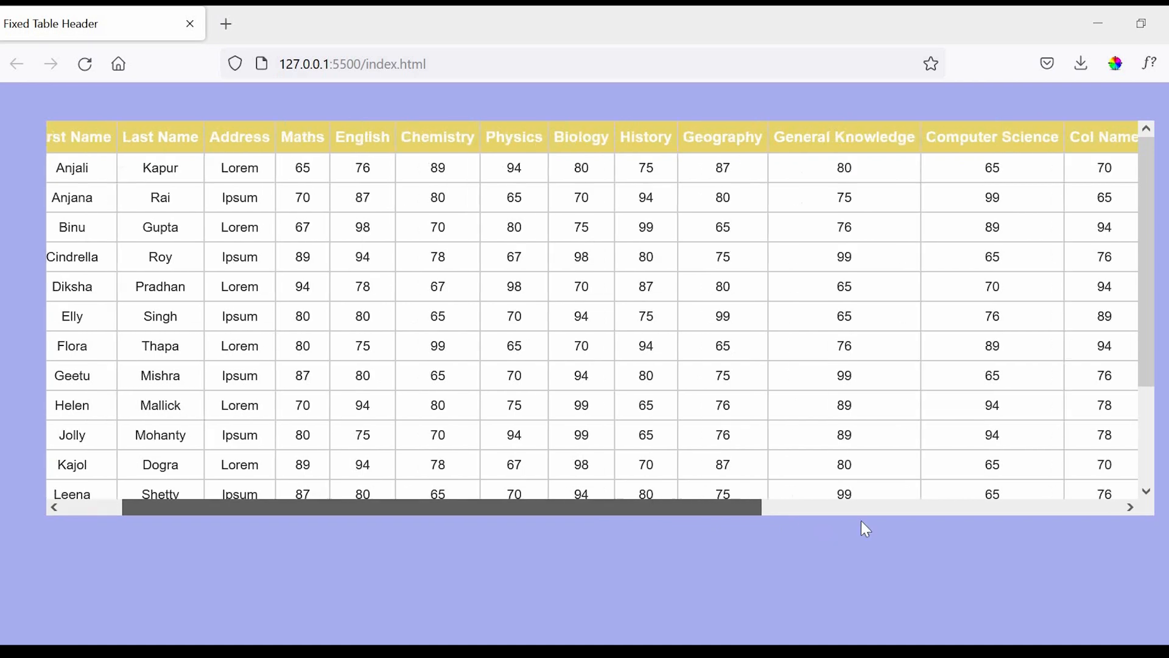
scroll(left, 3)
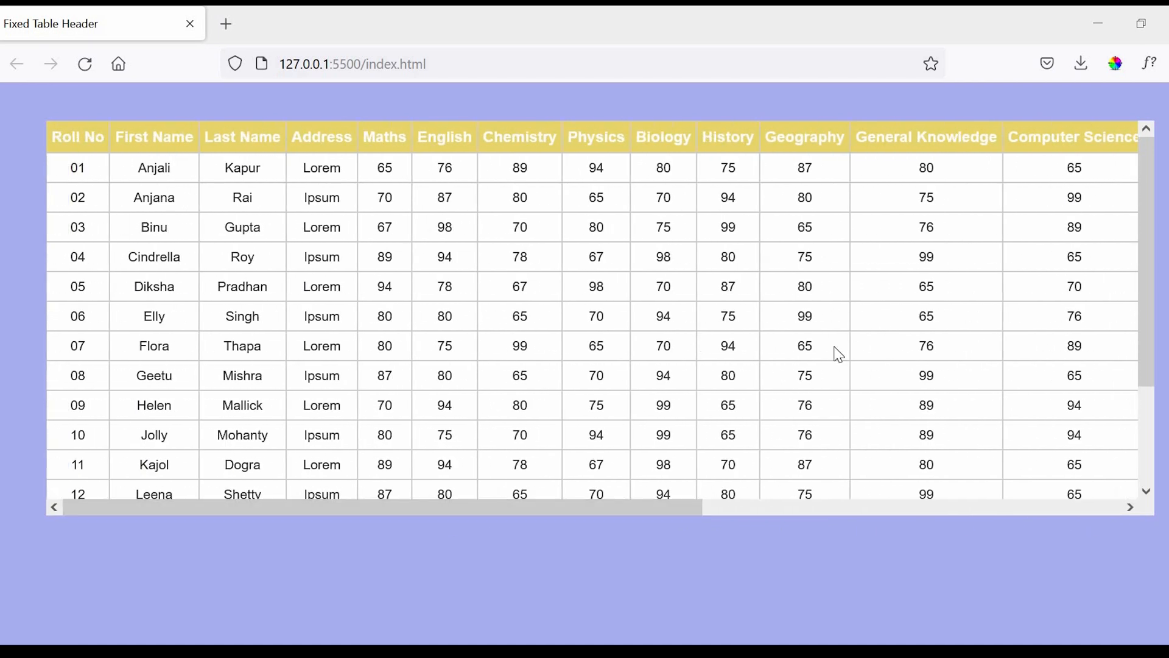
drag(380, 507, 753, 507)
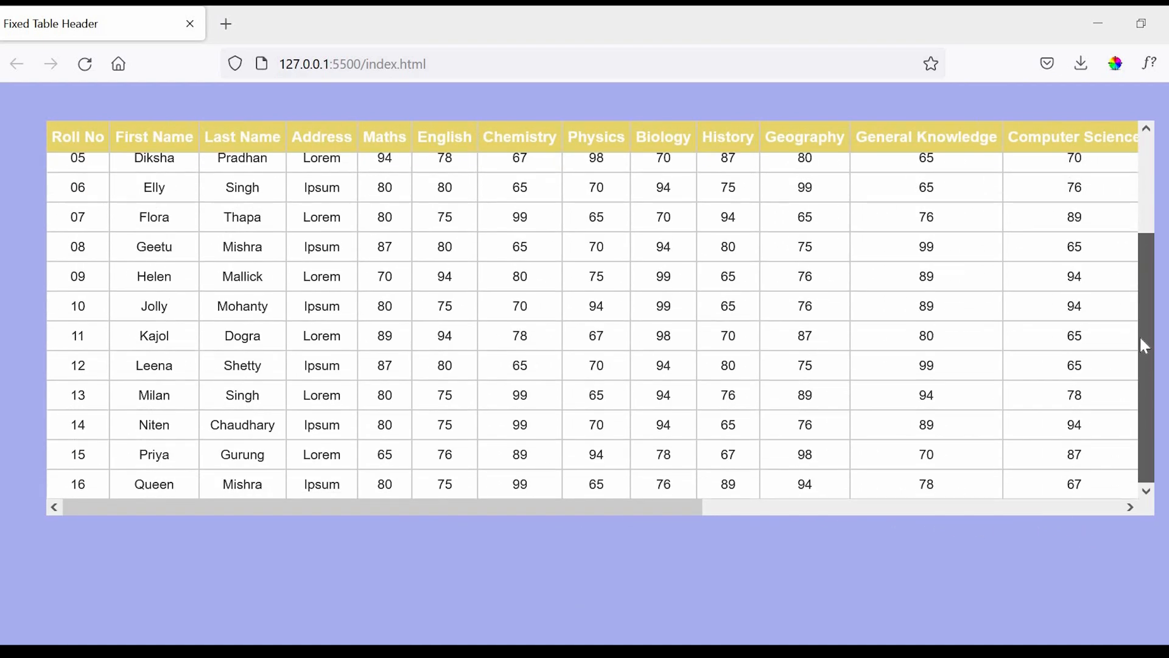
scroll(right, 3)
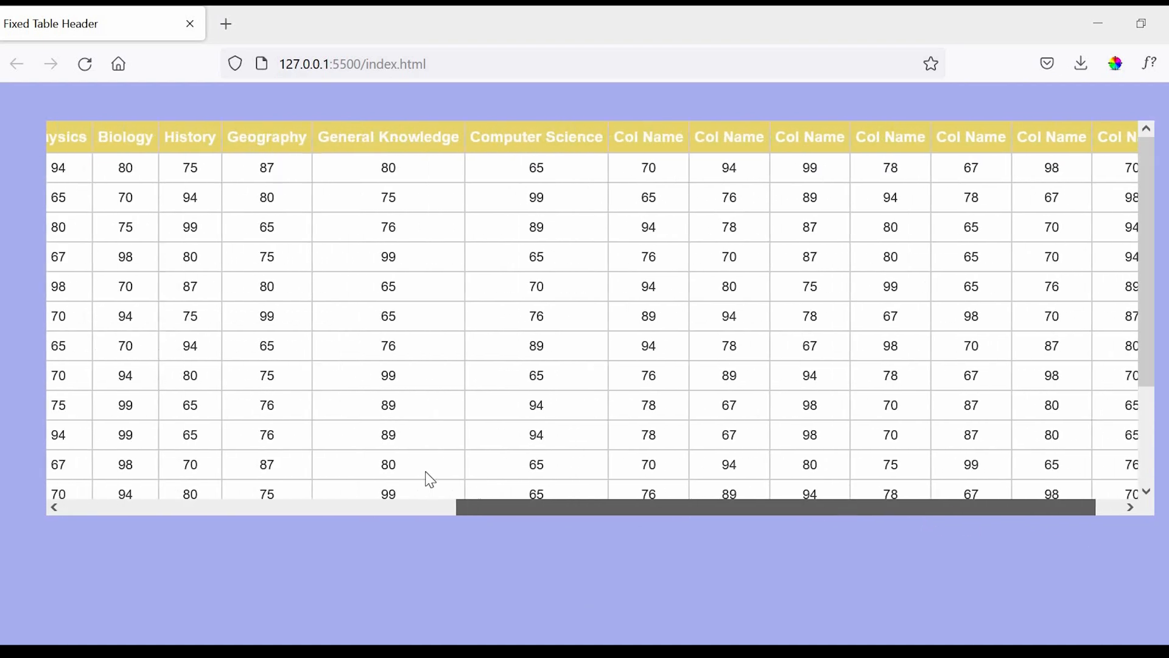